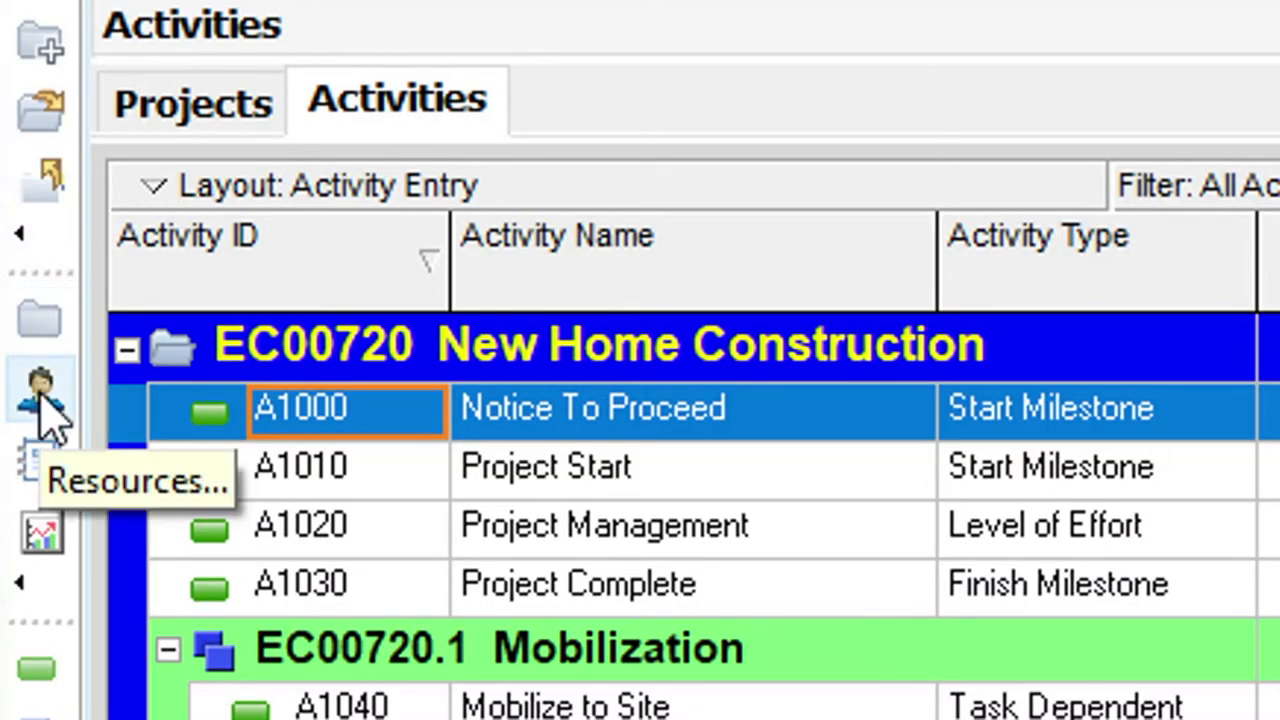
Step: Open the enterprise Resources window and select the Trades resource group
click(40, 390)
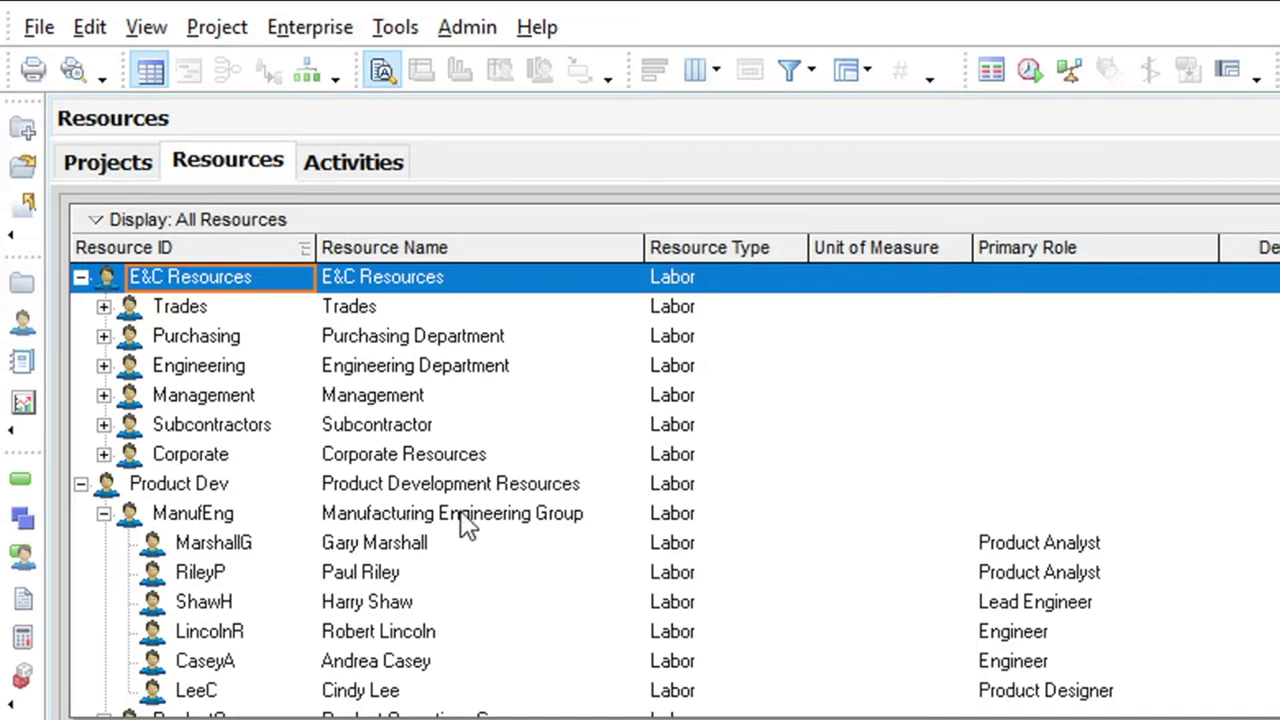
click(180, 306)
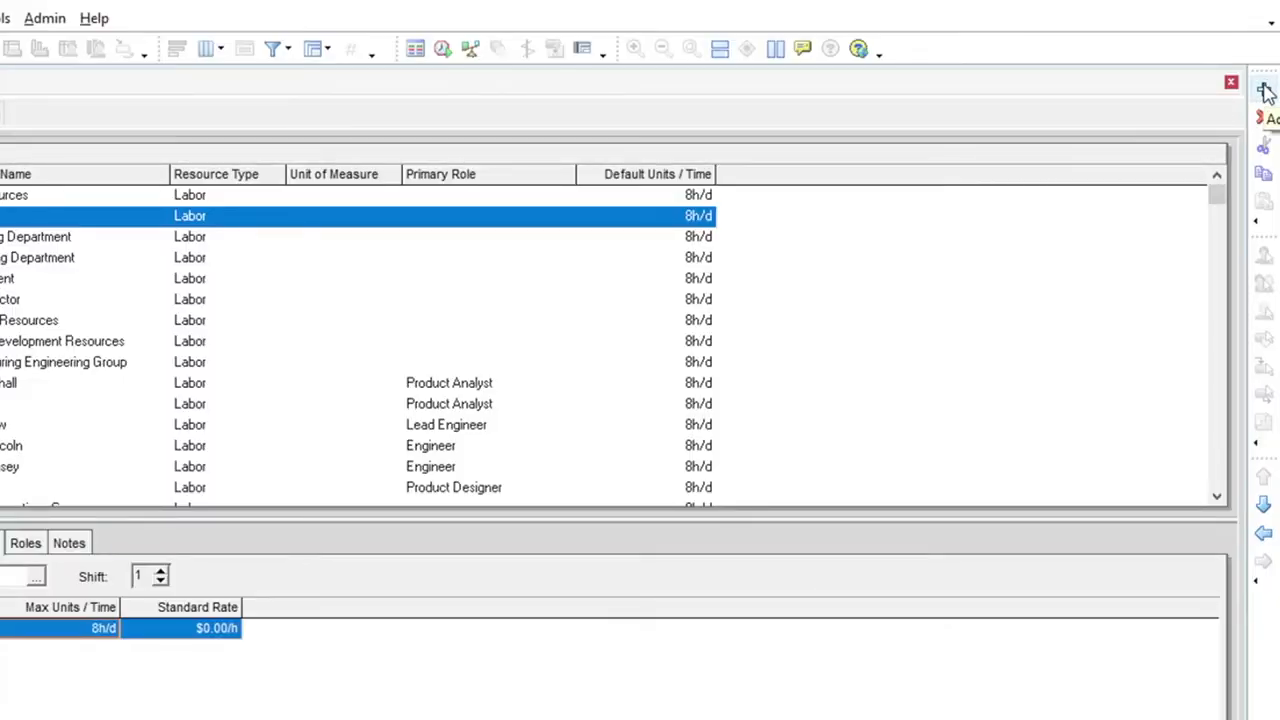
Step: Add a new resource and turn off the resource wizard for future use
click(1264, 90)
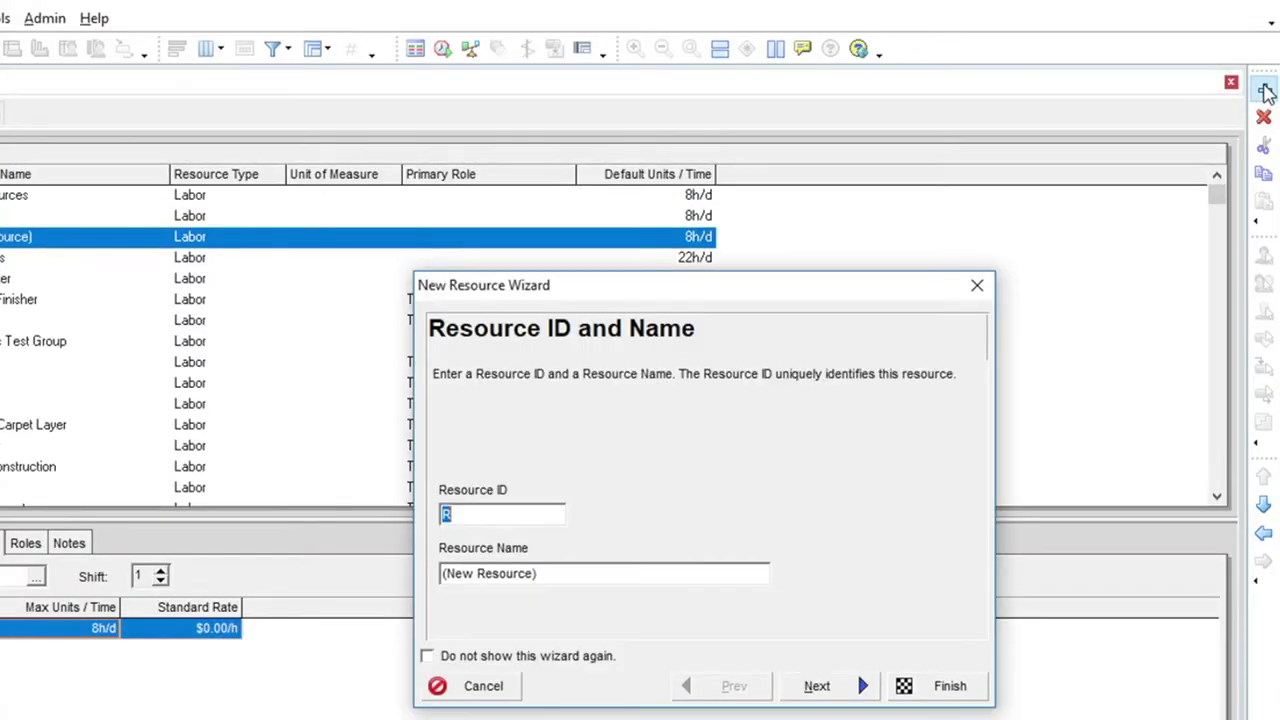
mouse_move(1059, 315)
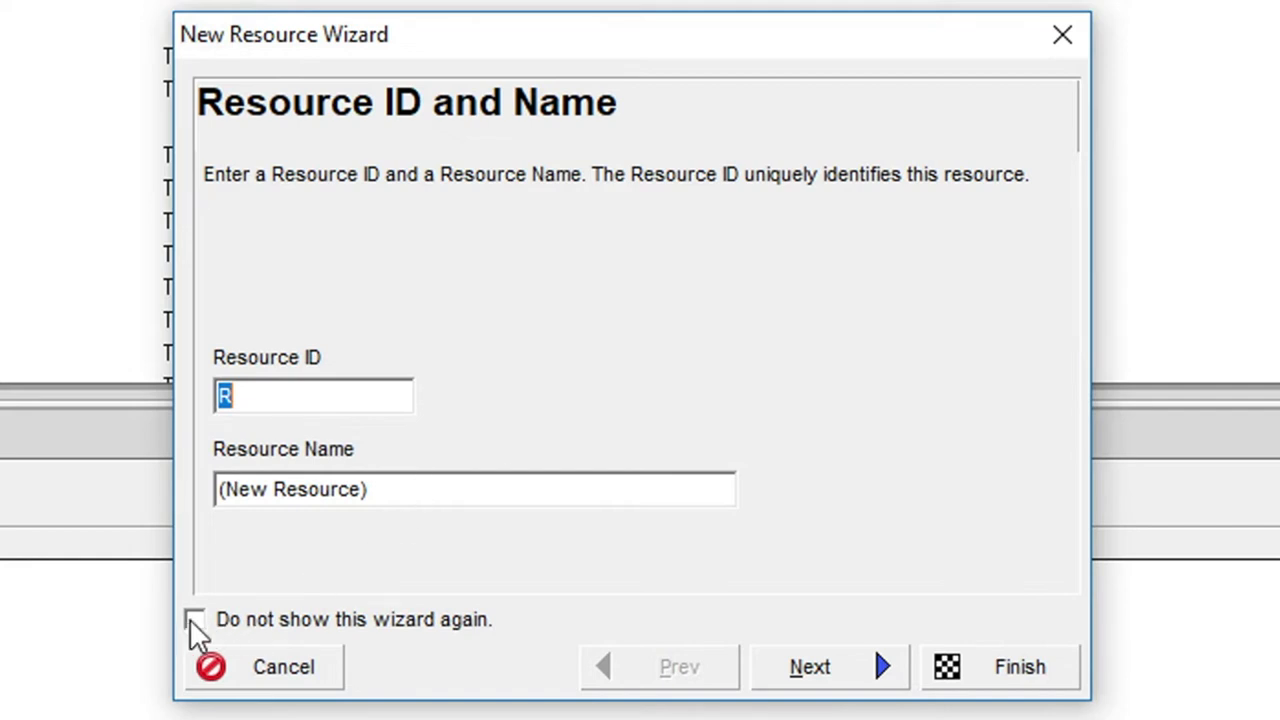
click(195, 619)
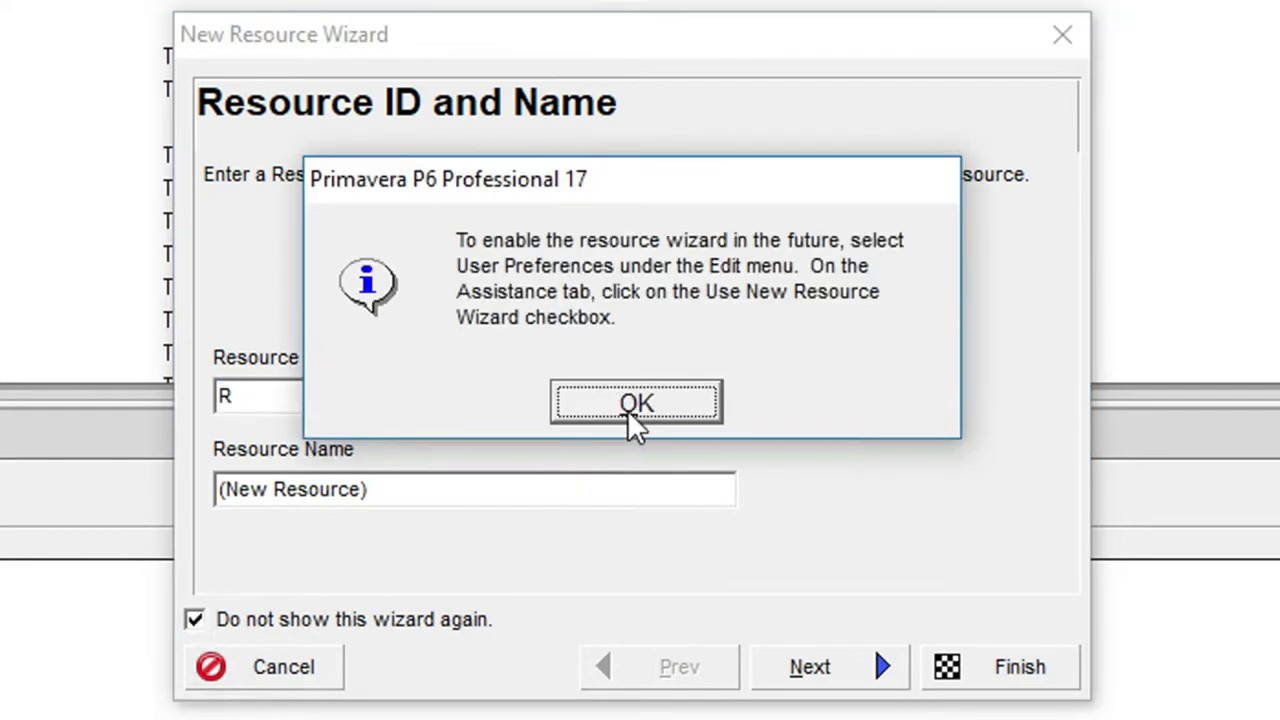
click(636, 402)
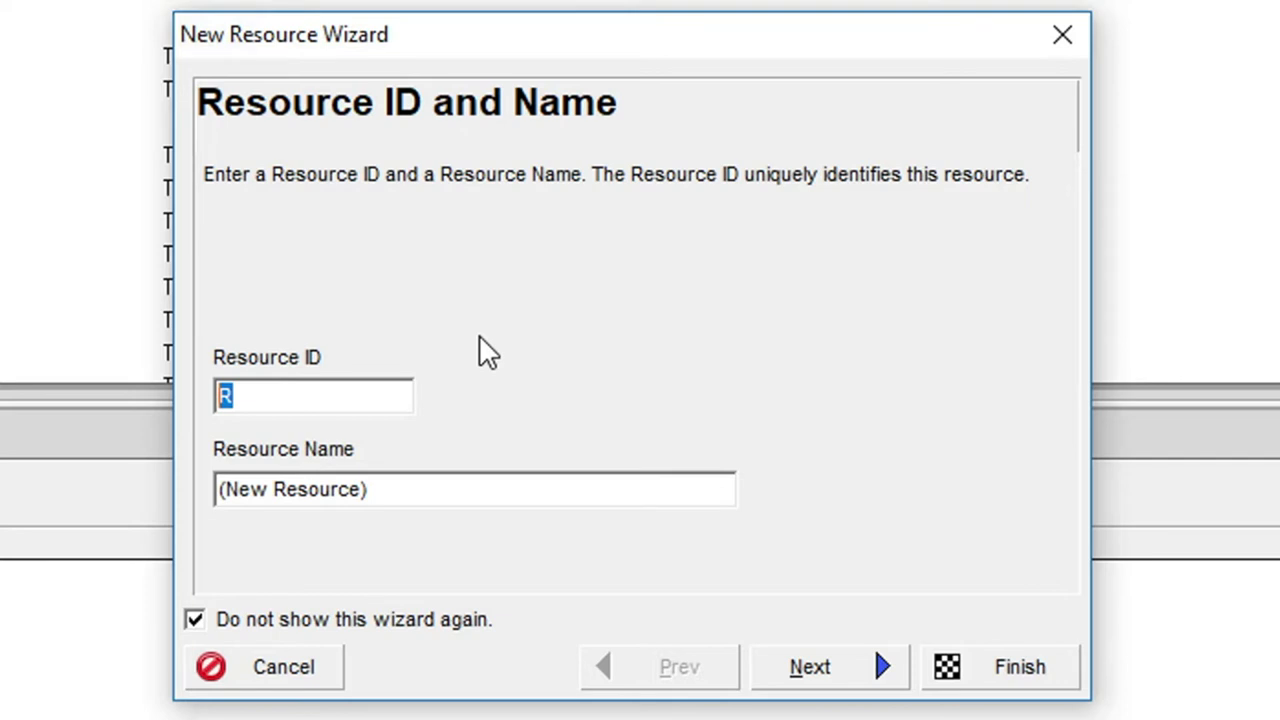
Step: Enter Resource ID HVACEng and Resource Name HVAC Engineer
text(HVA)
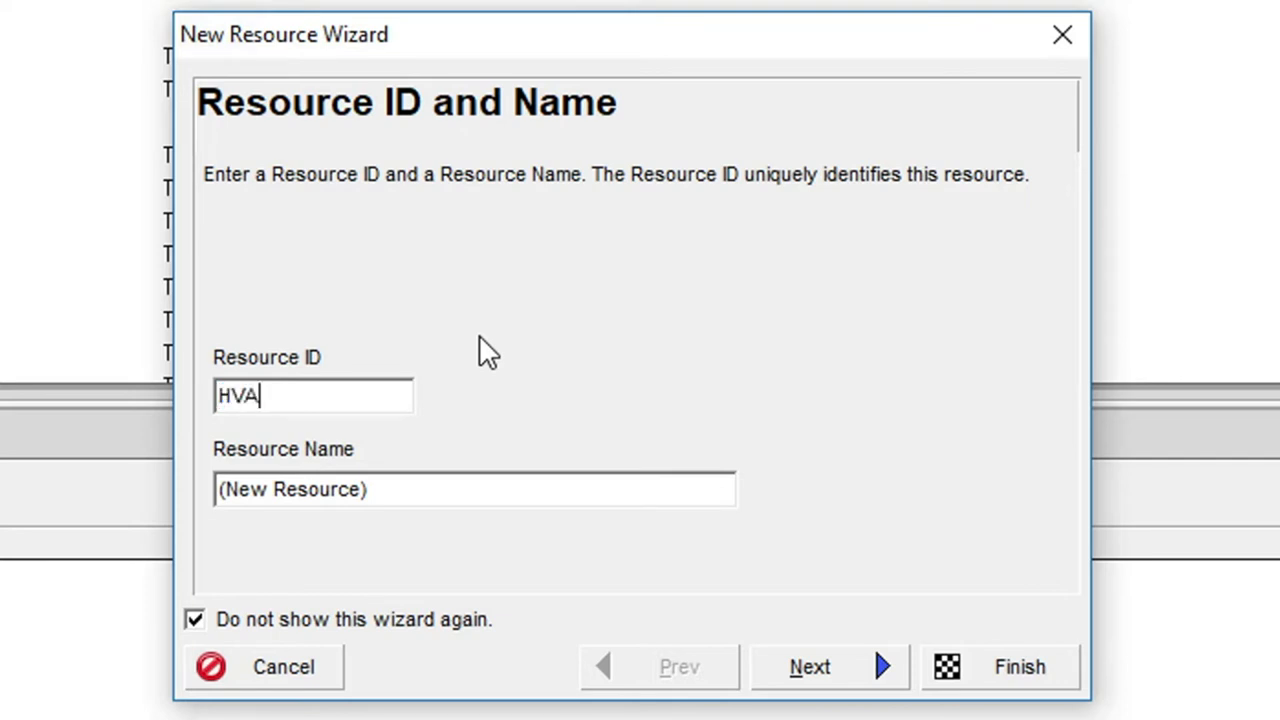
text(CEng)
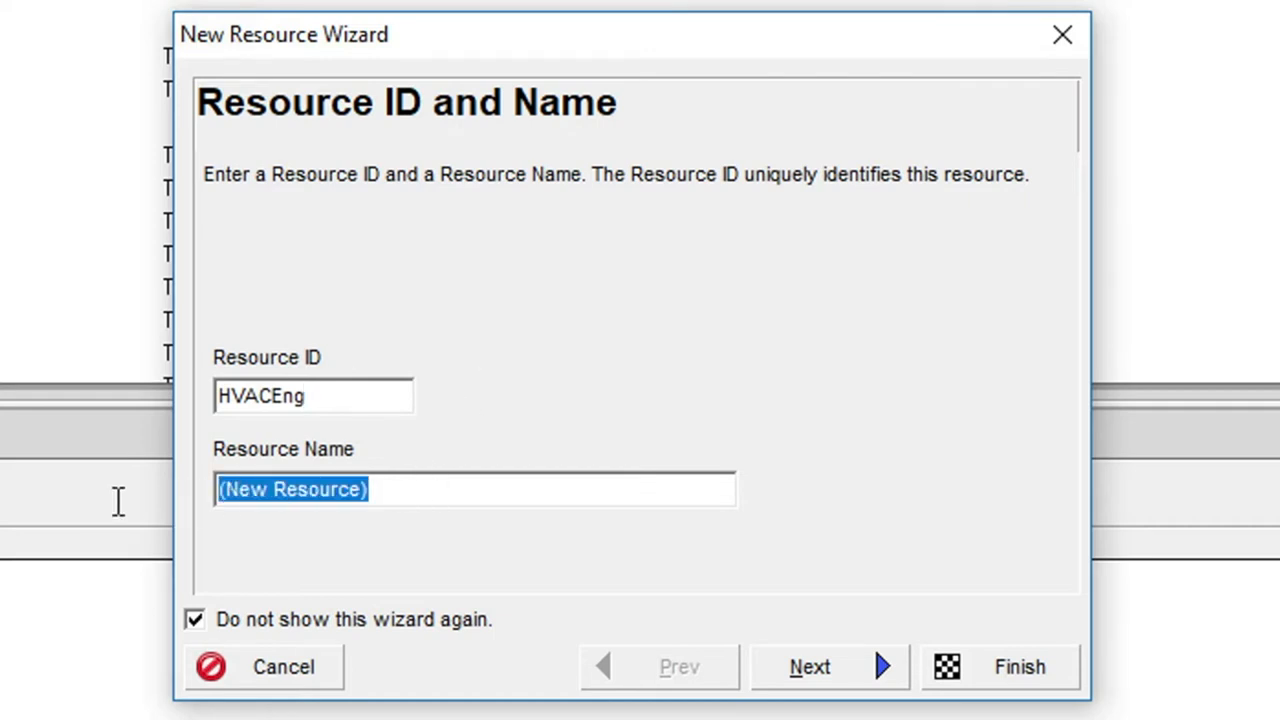
text(HVAC)
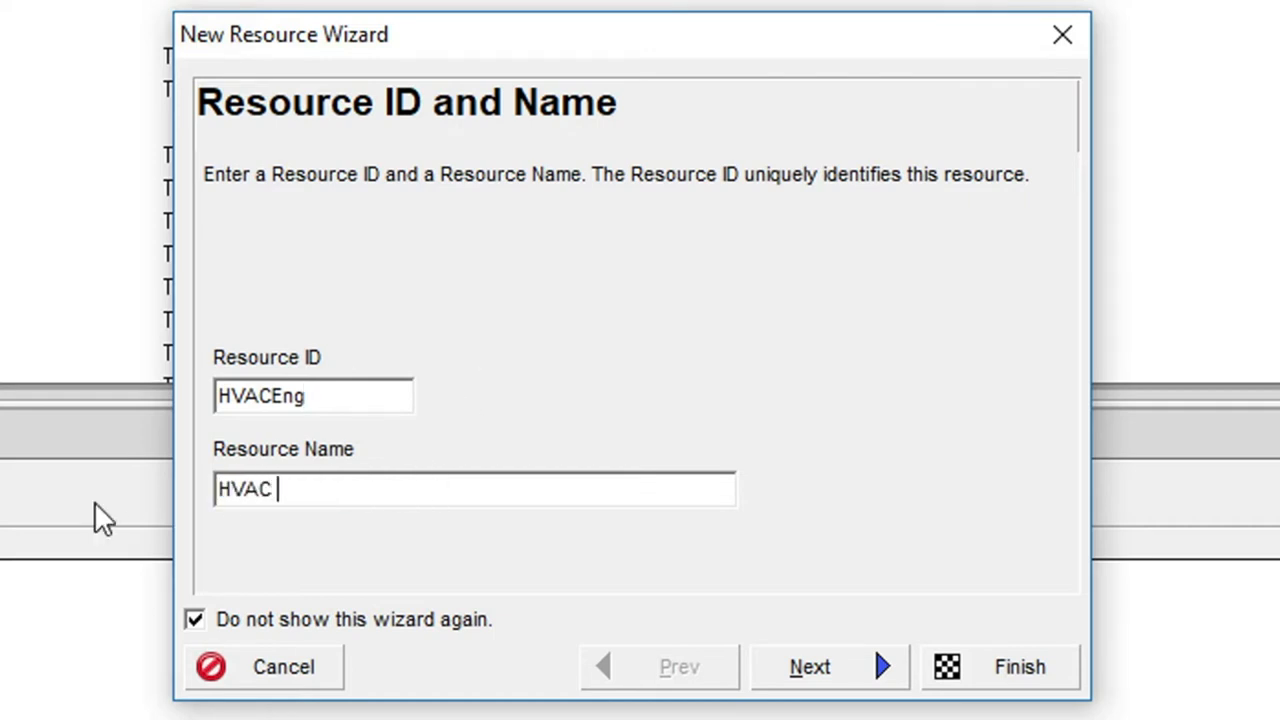
text(Engine)
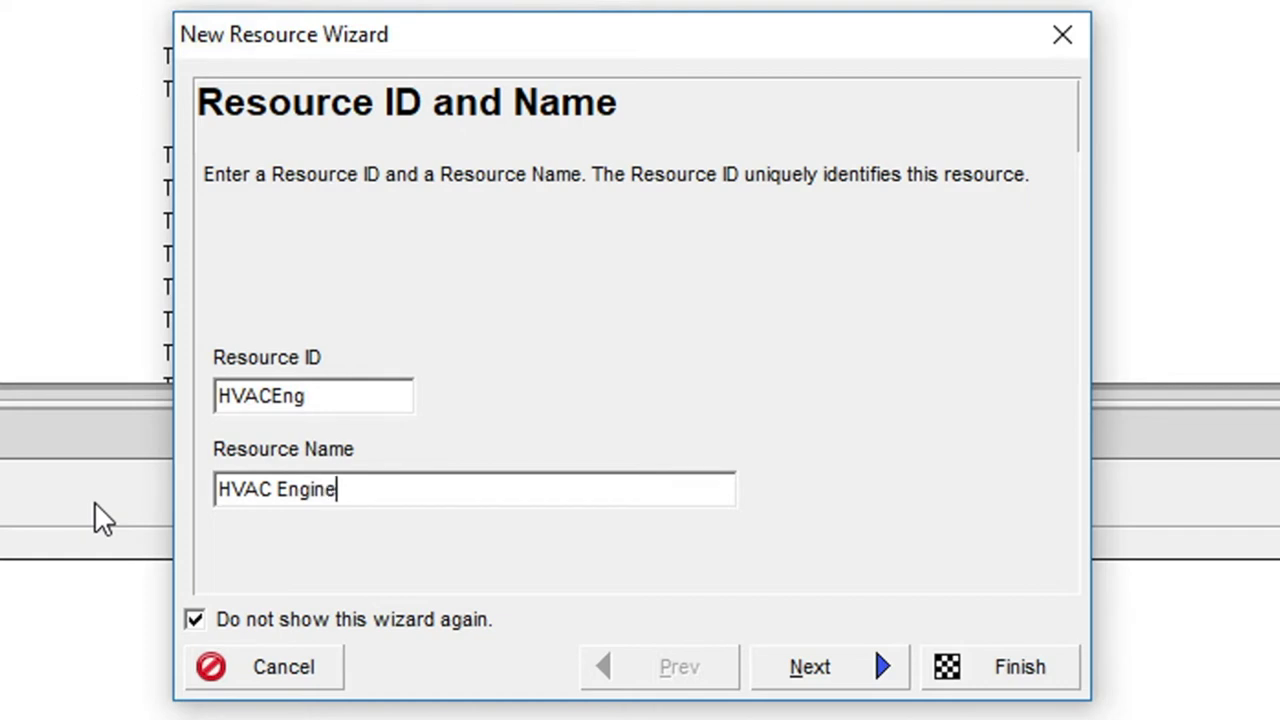
text(er)
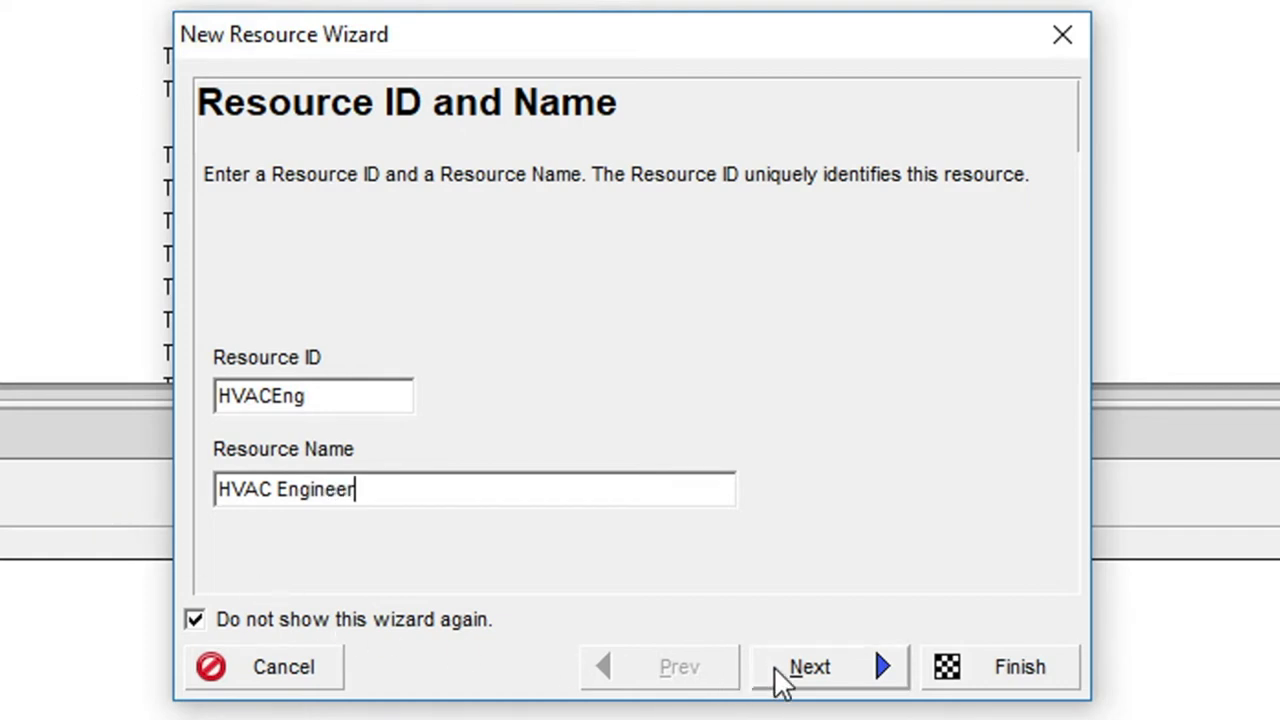
Step: In the wizard, keep Labor type, set price to $40/h, and keep an existing calendar
click(808, 667)
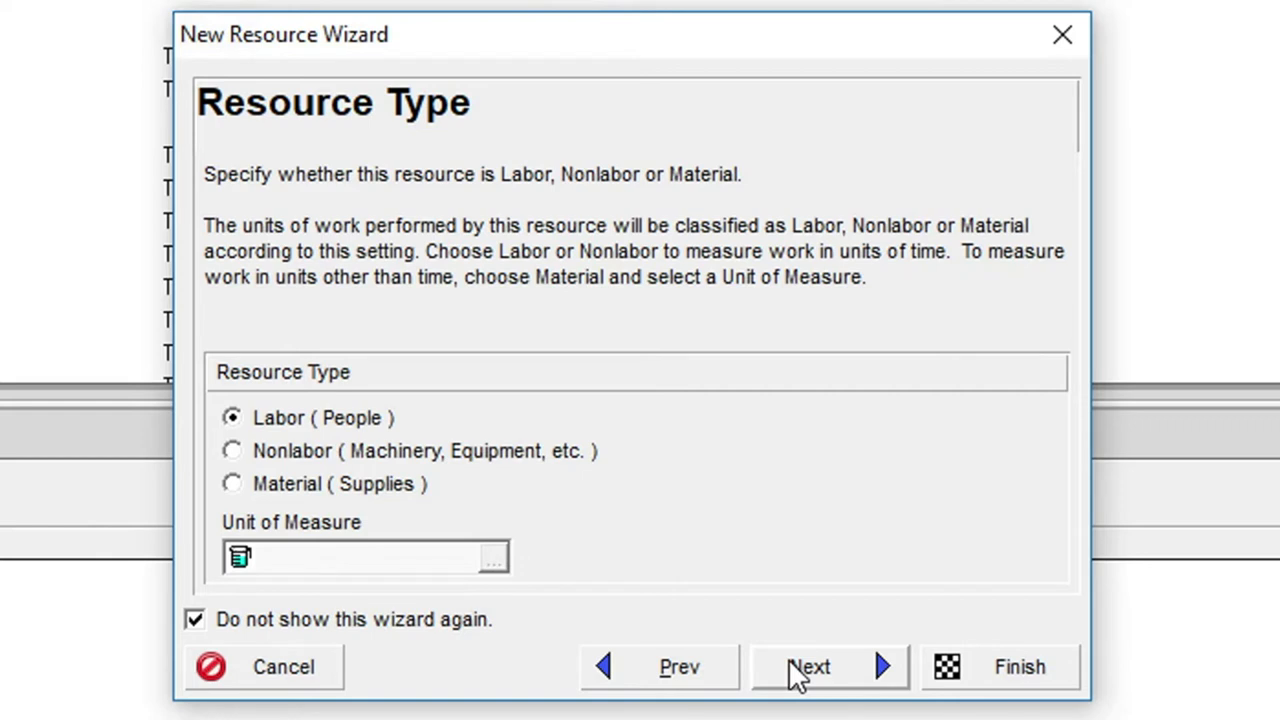
click(808, 667)
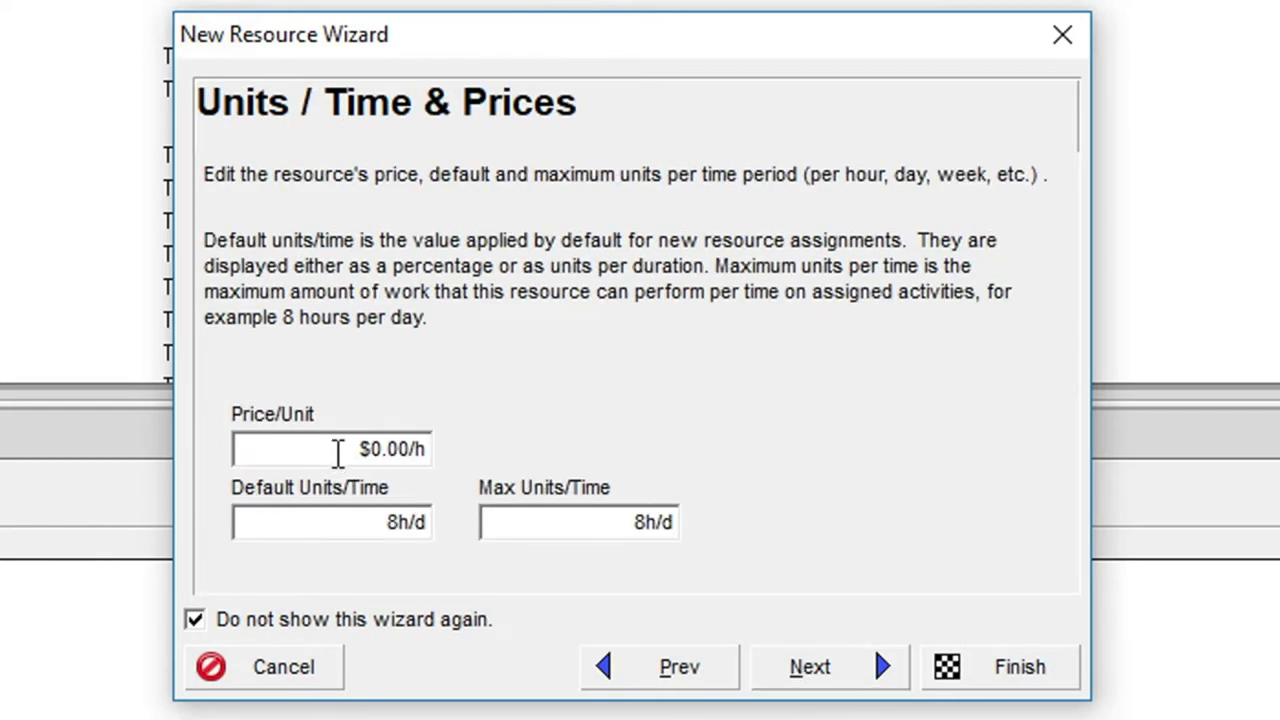
triple_click(332, 449)
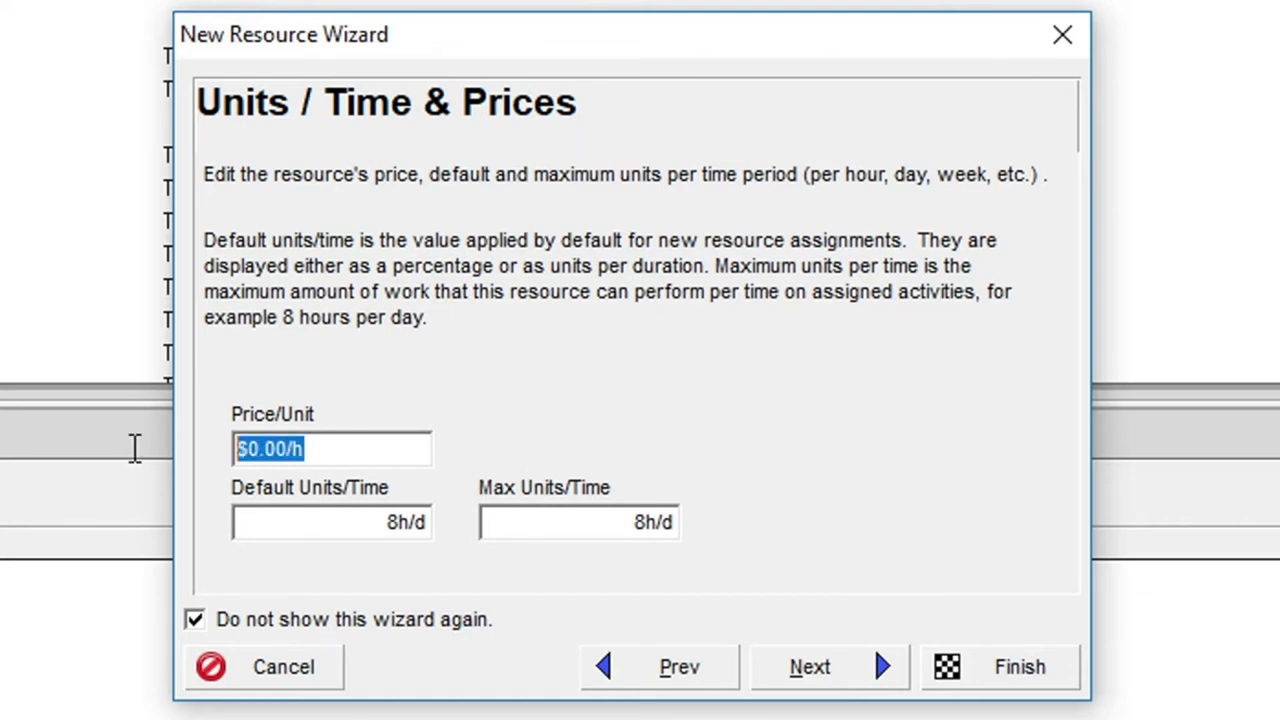
text(40)
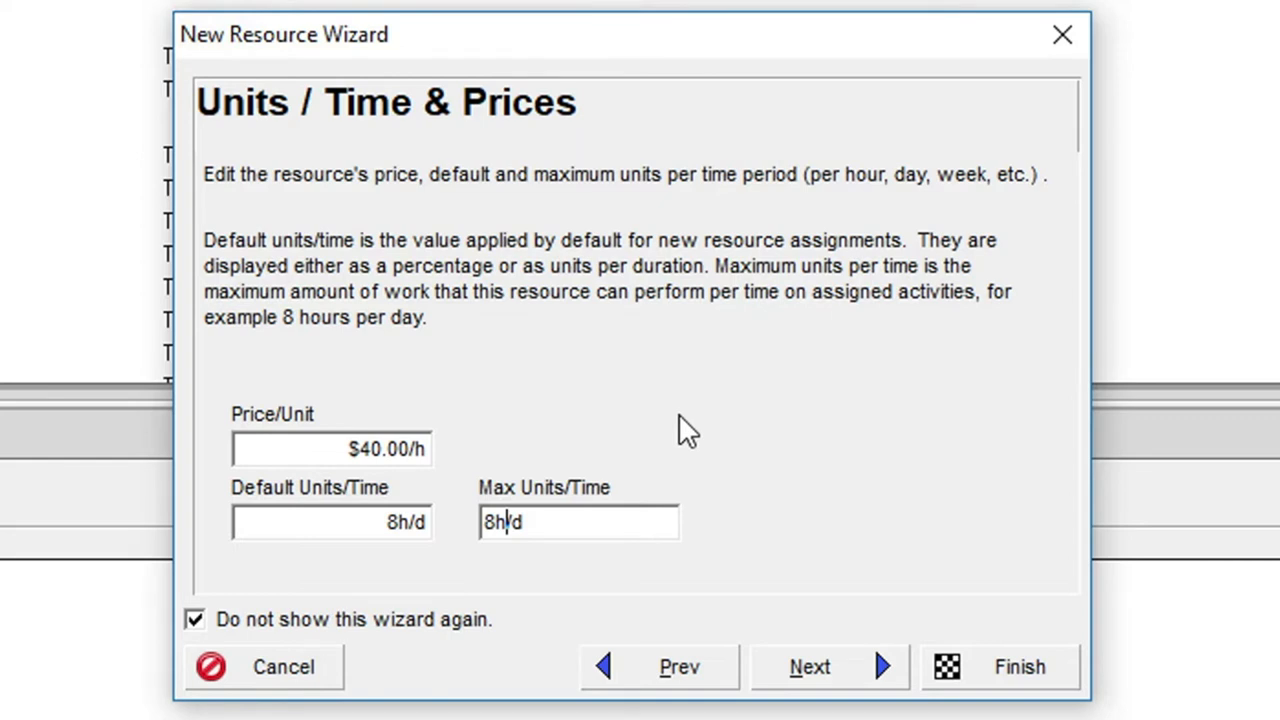
mouse_move(732, 528)
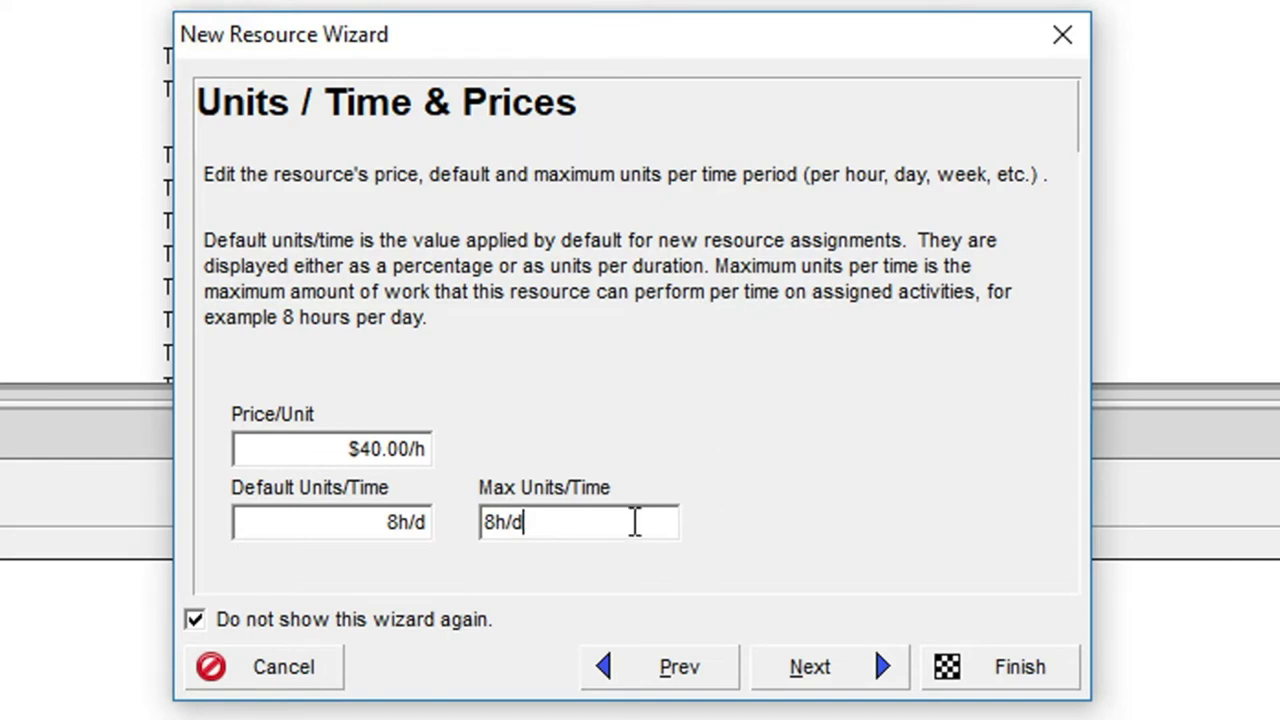
mouse_move(828, 521)
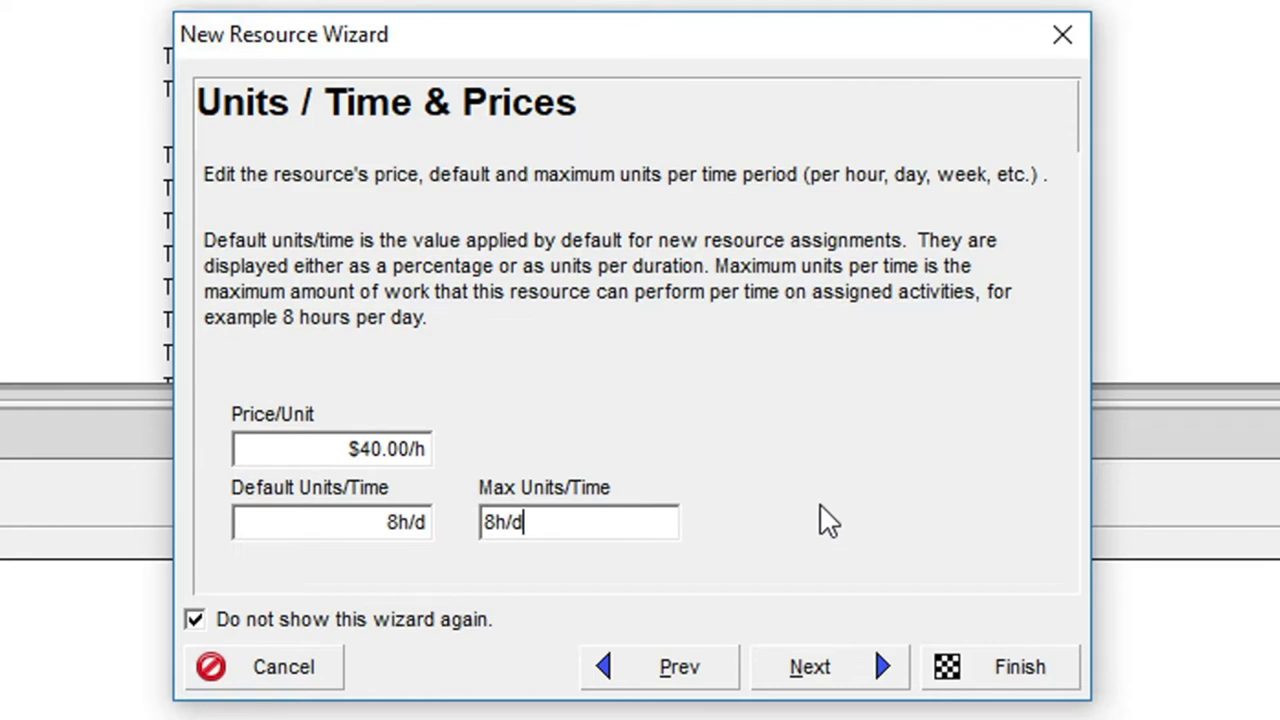
mouse_move(810, 520)
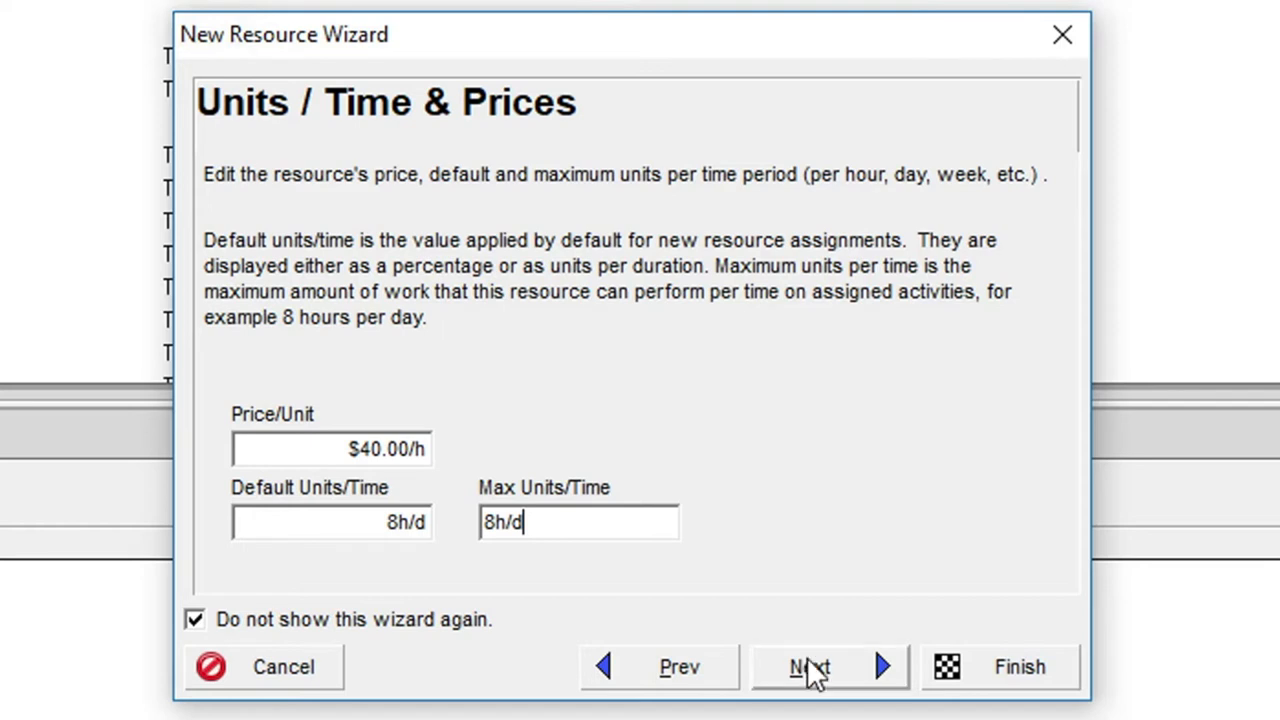
click(808, 667)
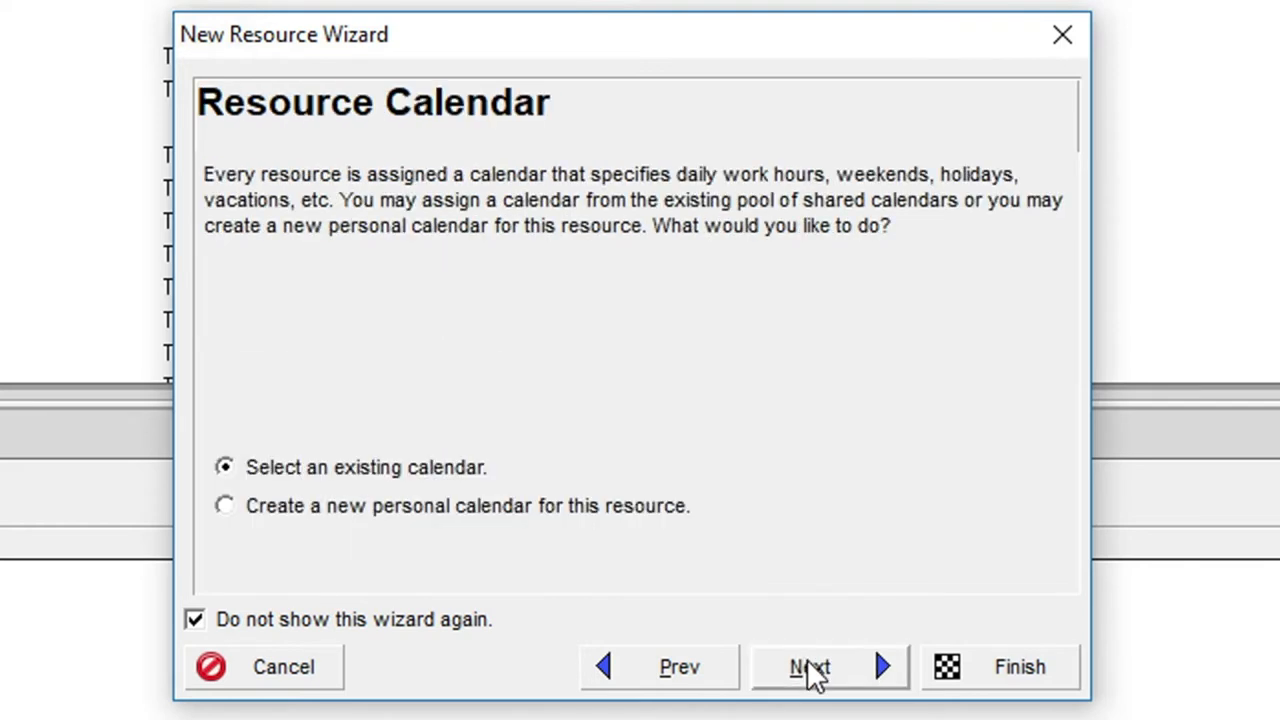
mouse_move(445, 485)
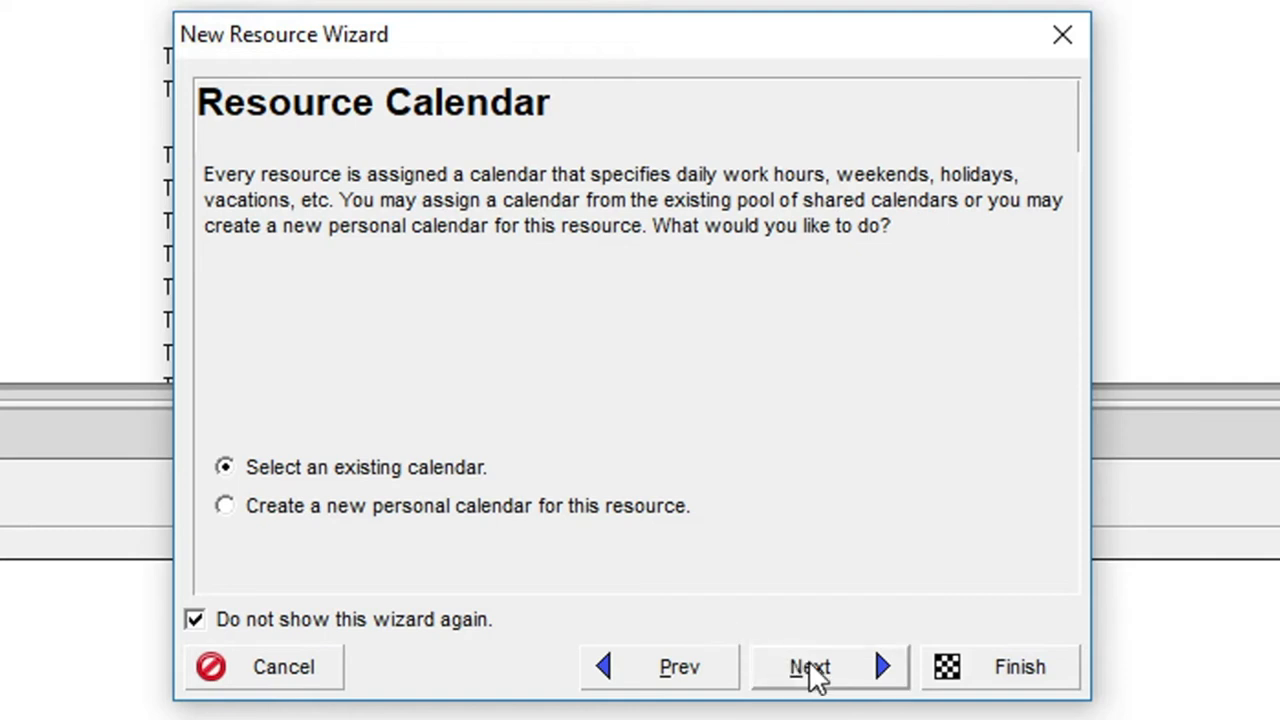
click(809, 667)
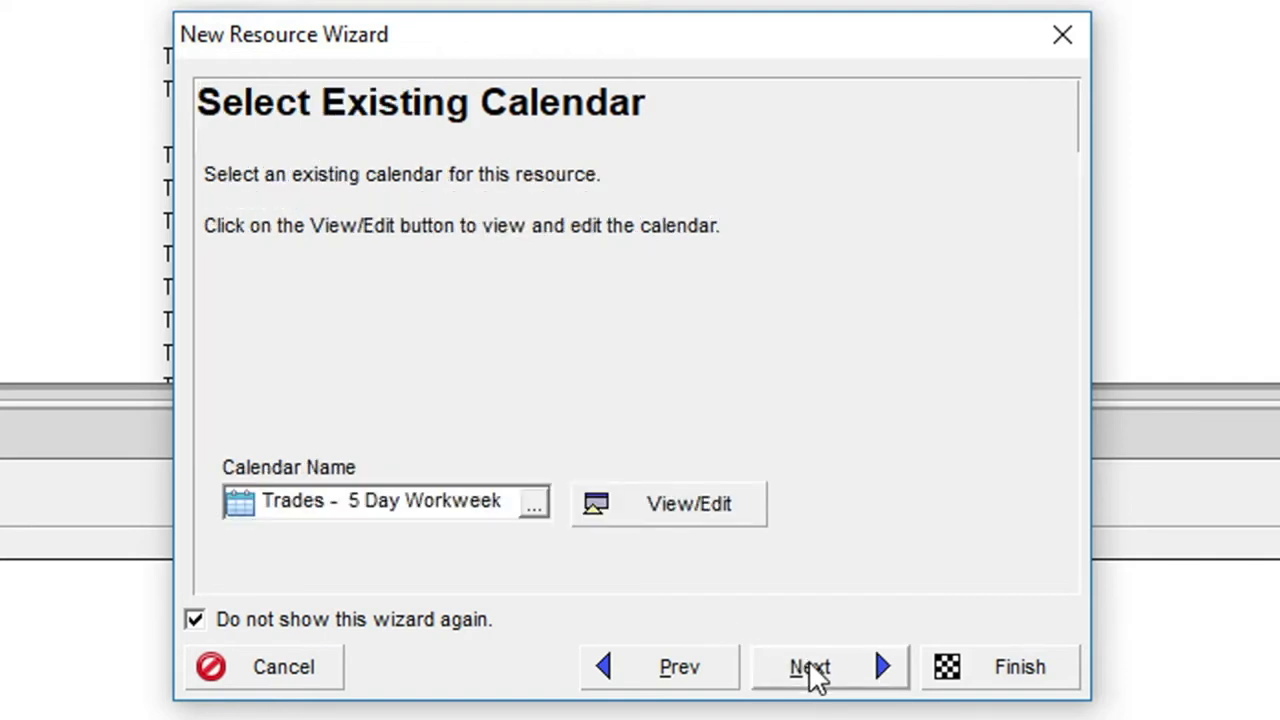
mouse_move(875, 432)
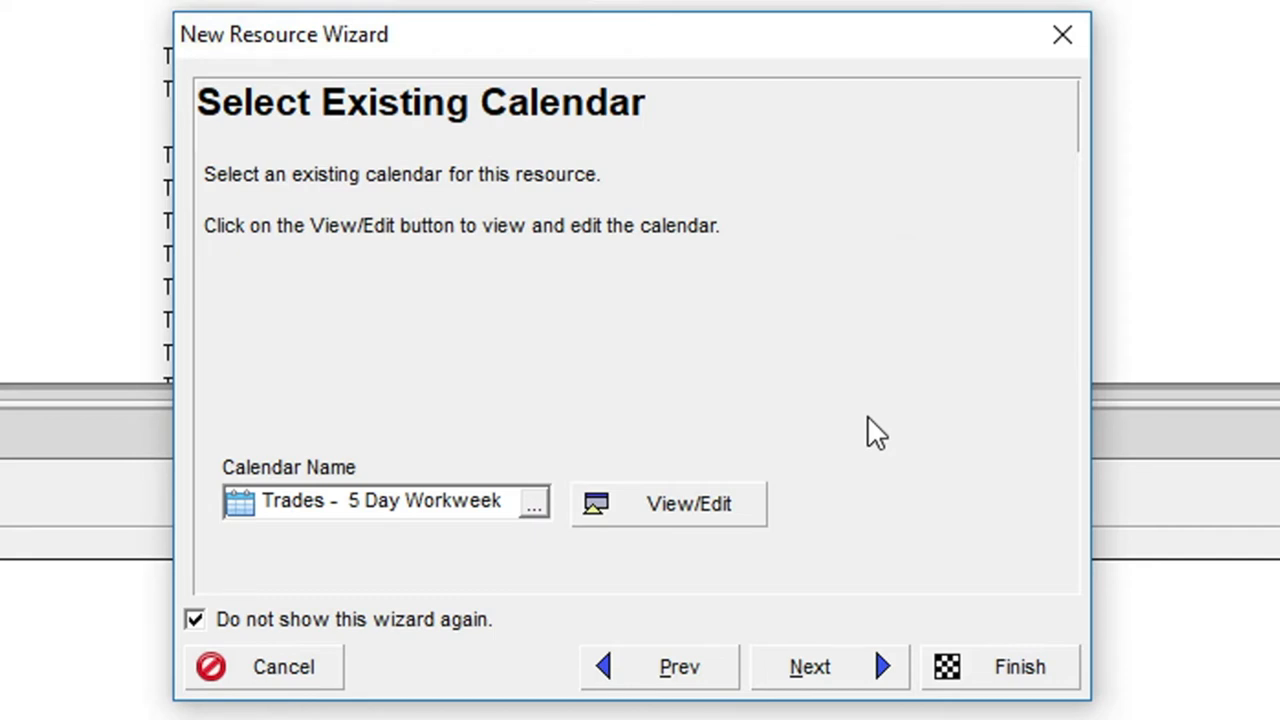
mouse_move(865, 432)
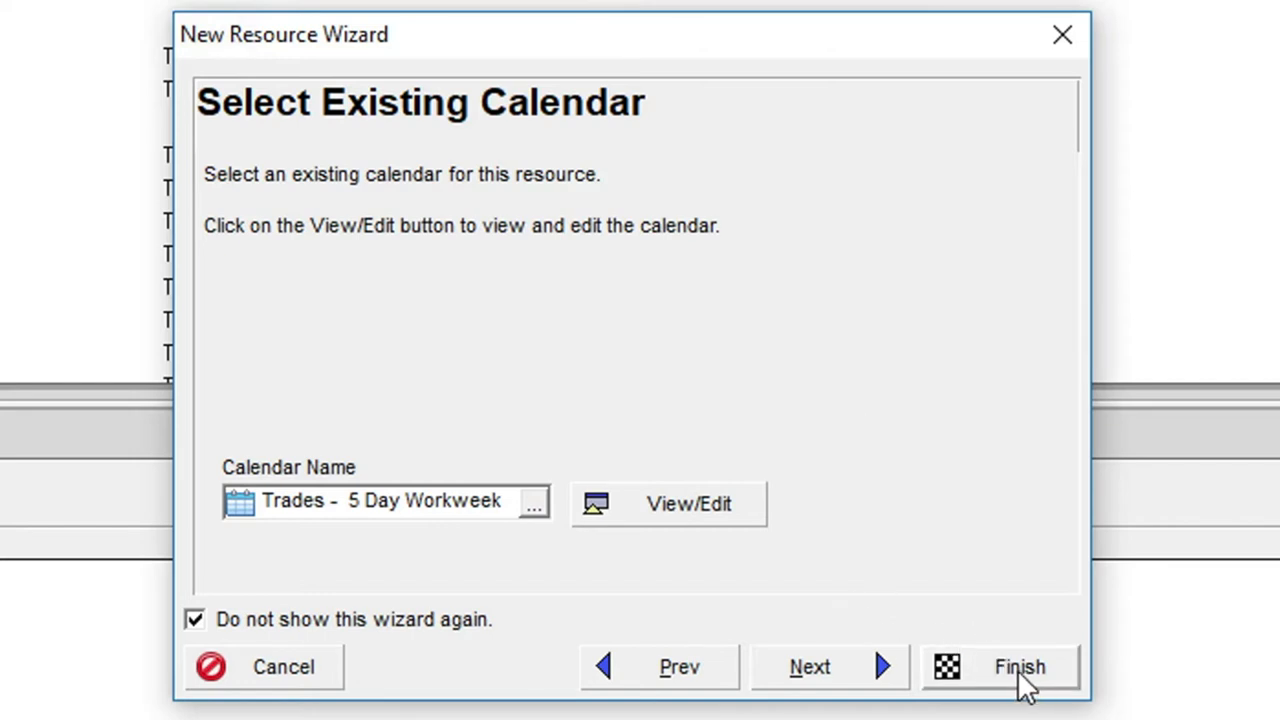
Step: Finish the wizard and review HVACEng's General, Details and Units & Prices tabs
click(1019, 667)
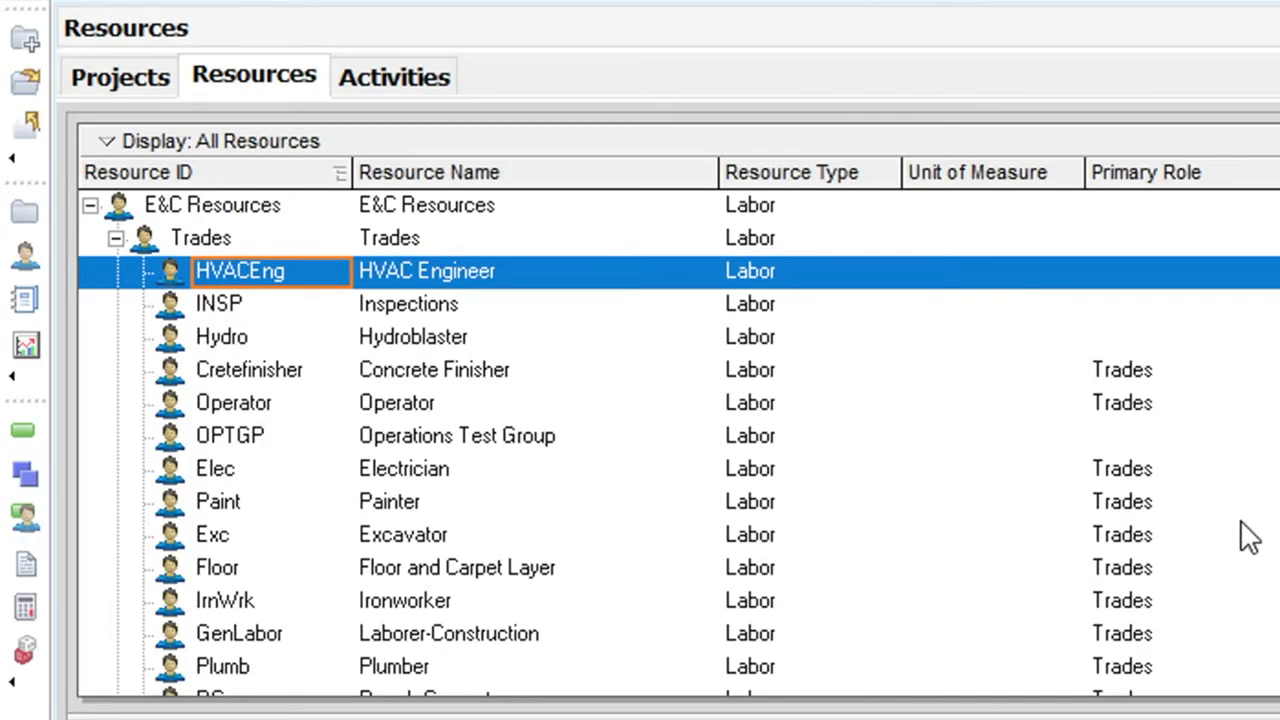
mouse_move(590, 300)
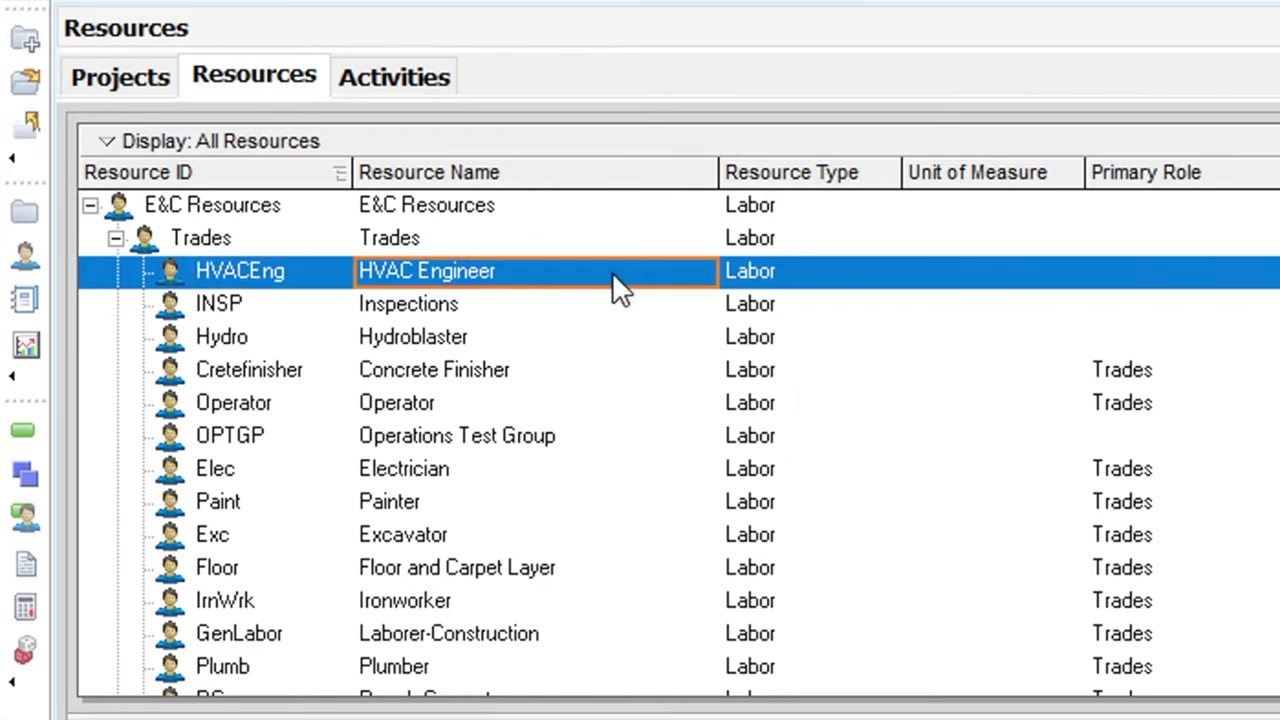
mouse_move(612, 295)
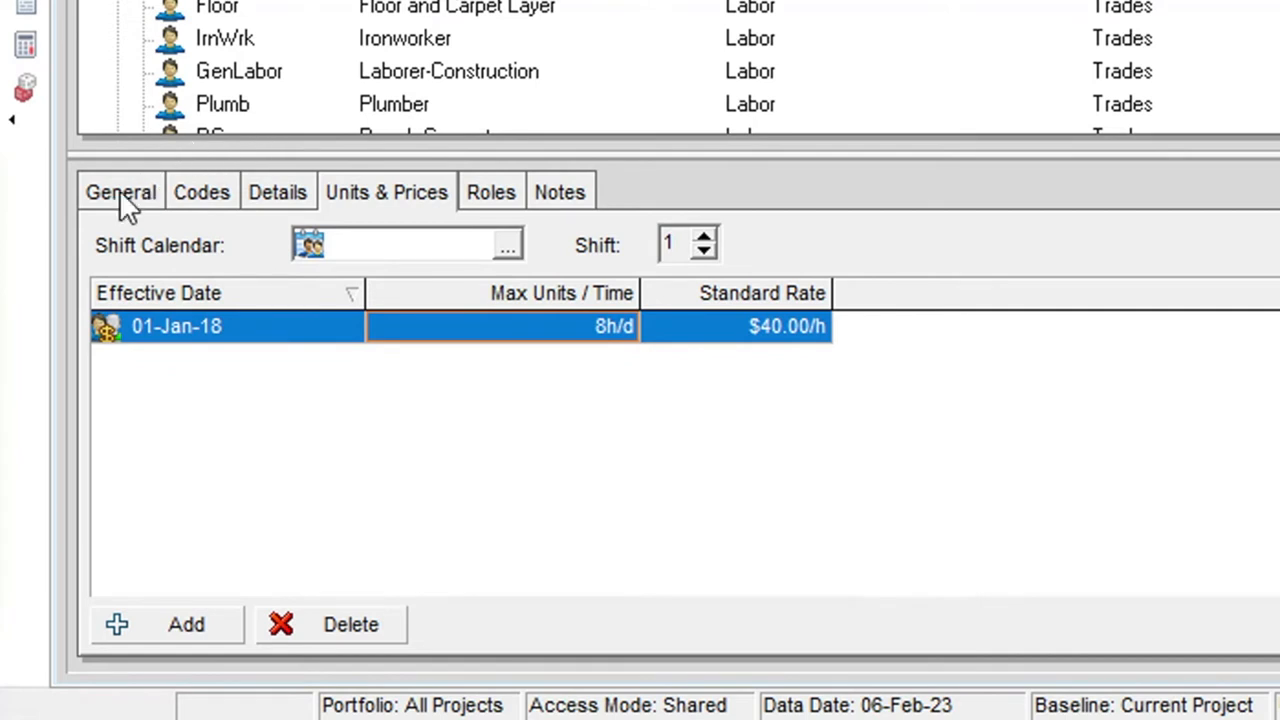
click(120, 192)
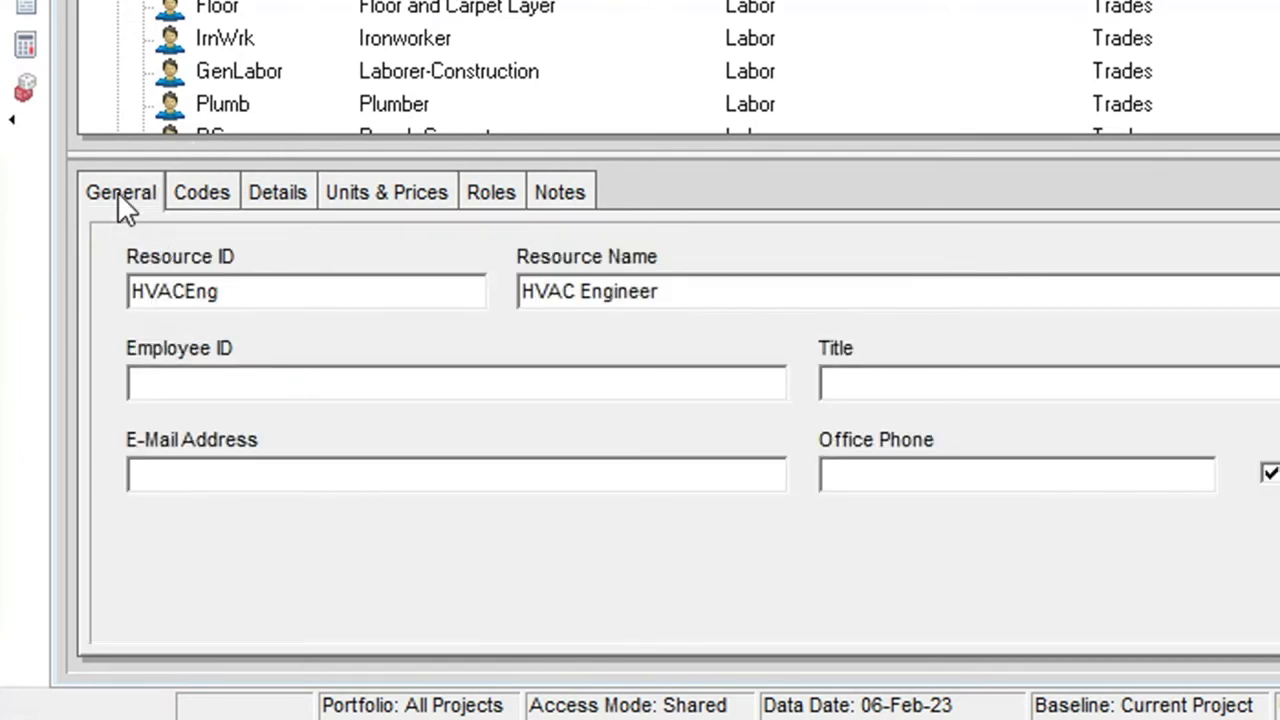
click(277, 192)
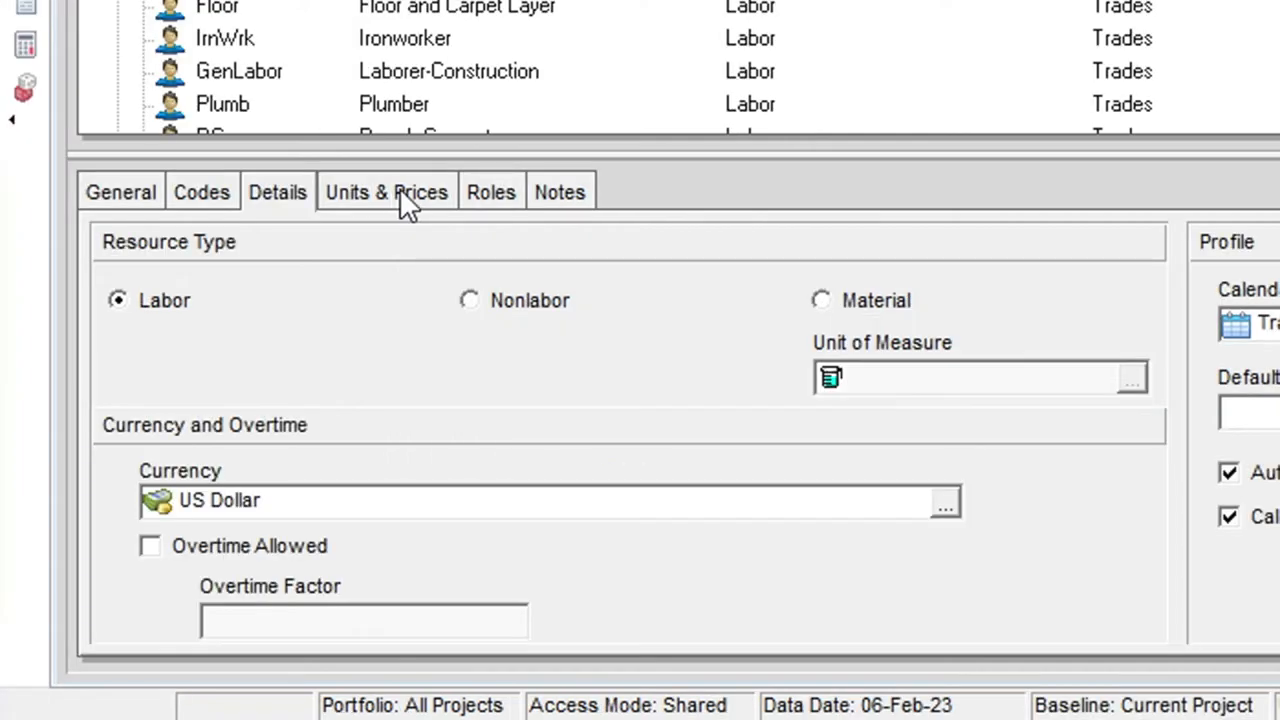
click(386, 192)
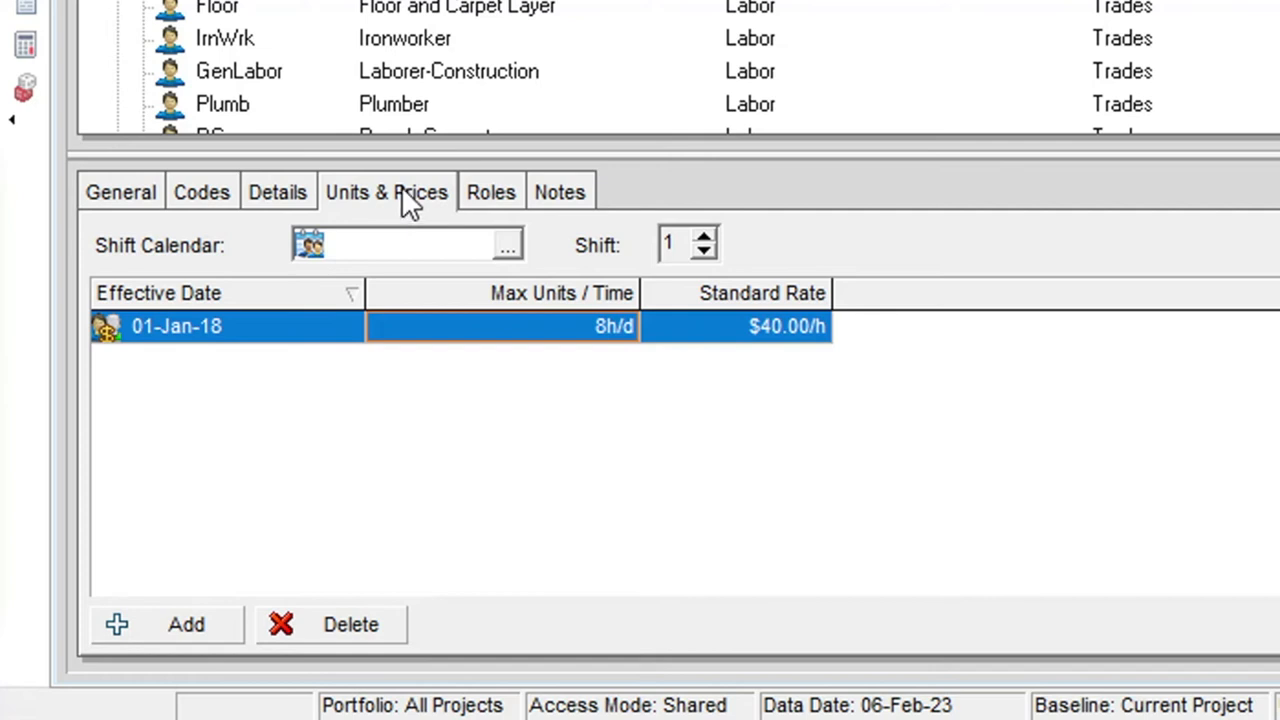
mouse_move(500, 595)
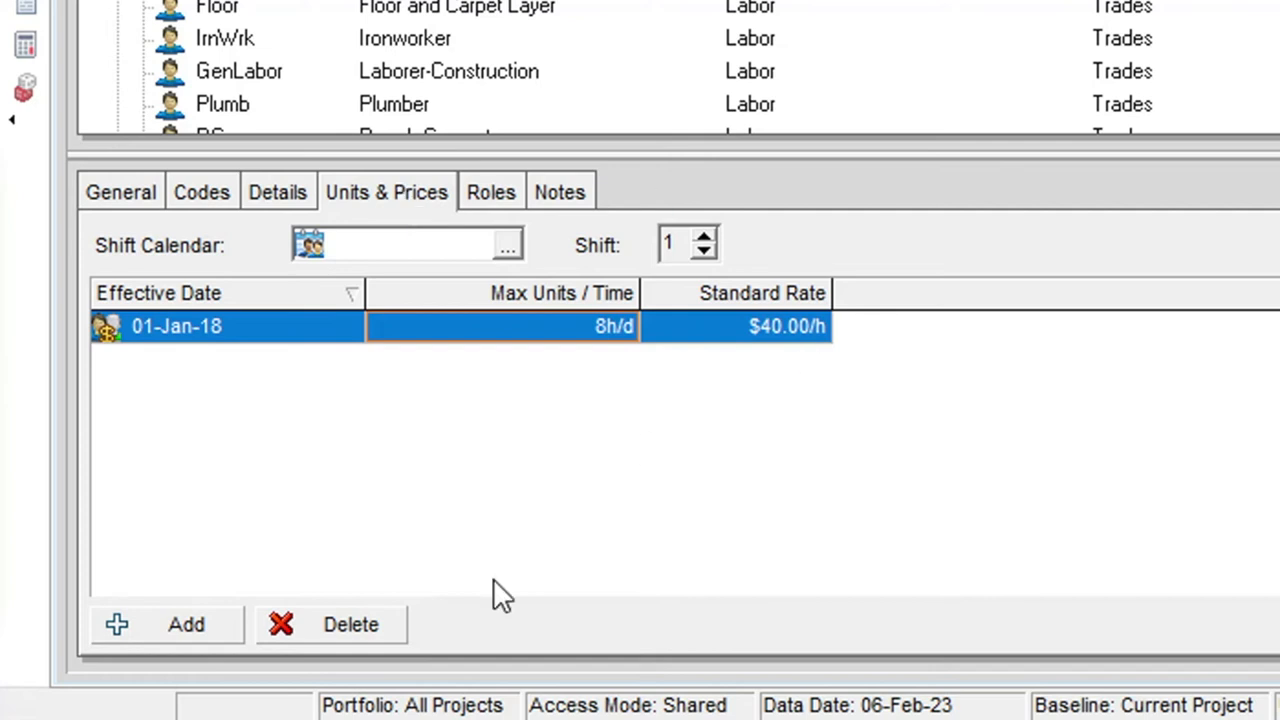
Step: Add a second HVAC Engineer rate record and edit its effective date to 05-Jul-18
click(166, 624)
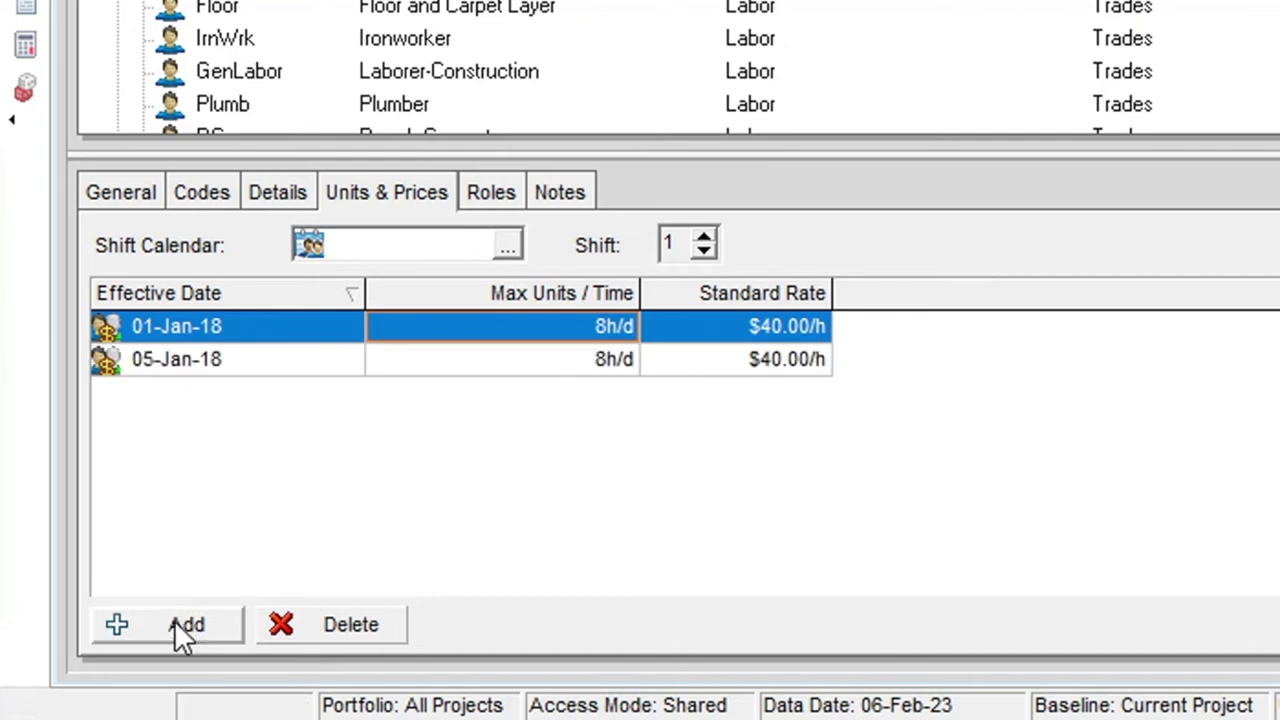
mouse_move(190, 370)
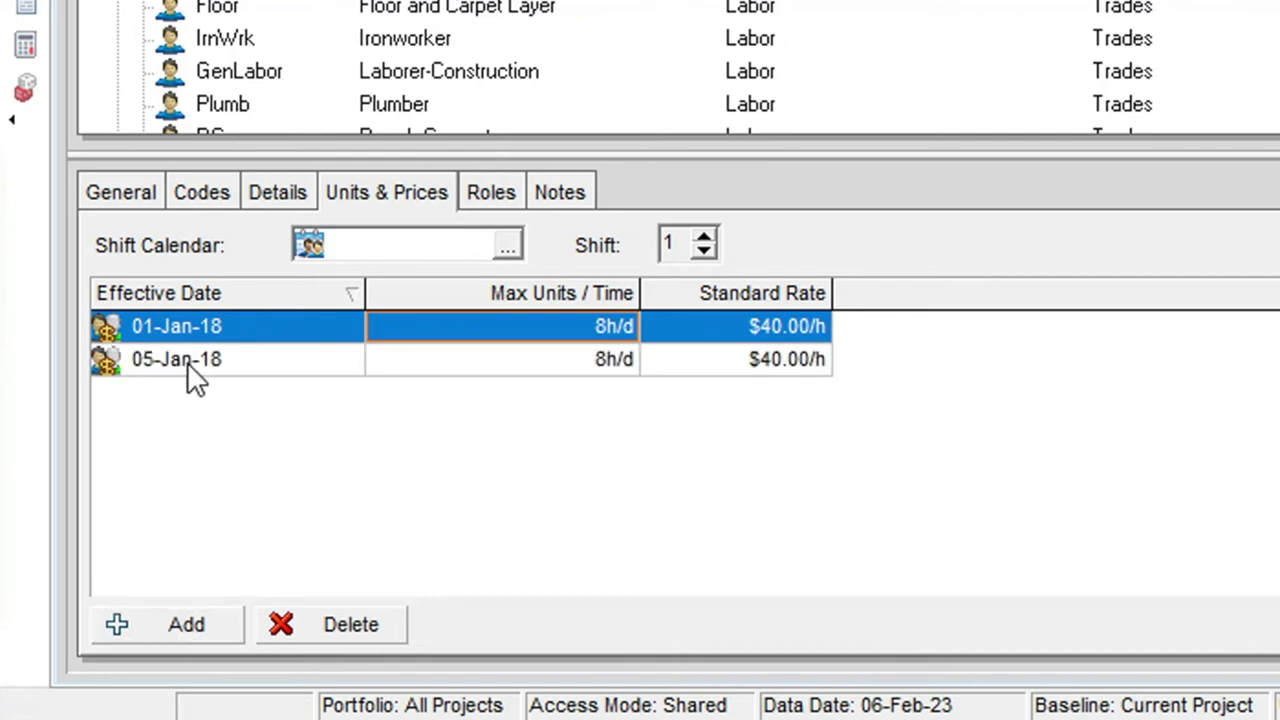
click(176, 359)
text(ul)
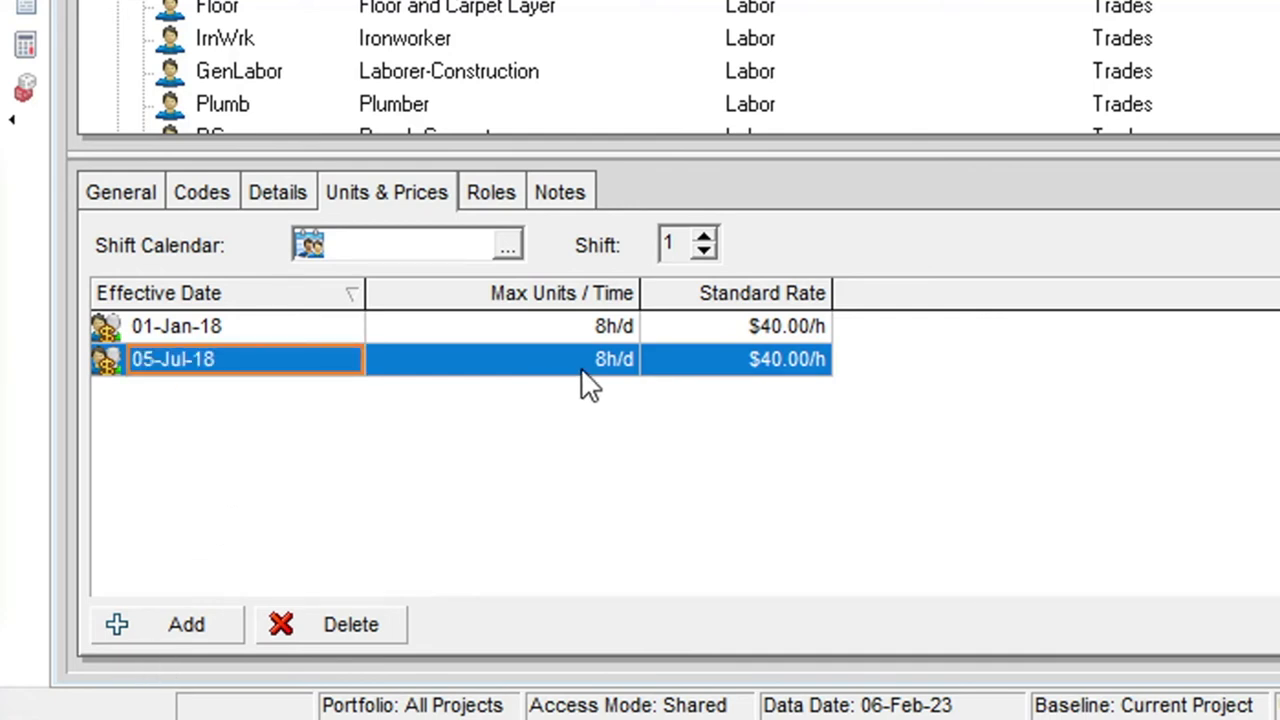
double_click(735, 359)
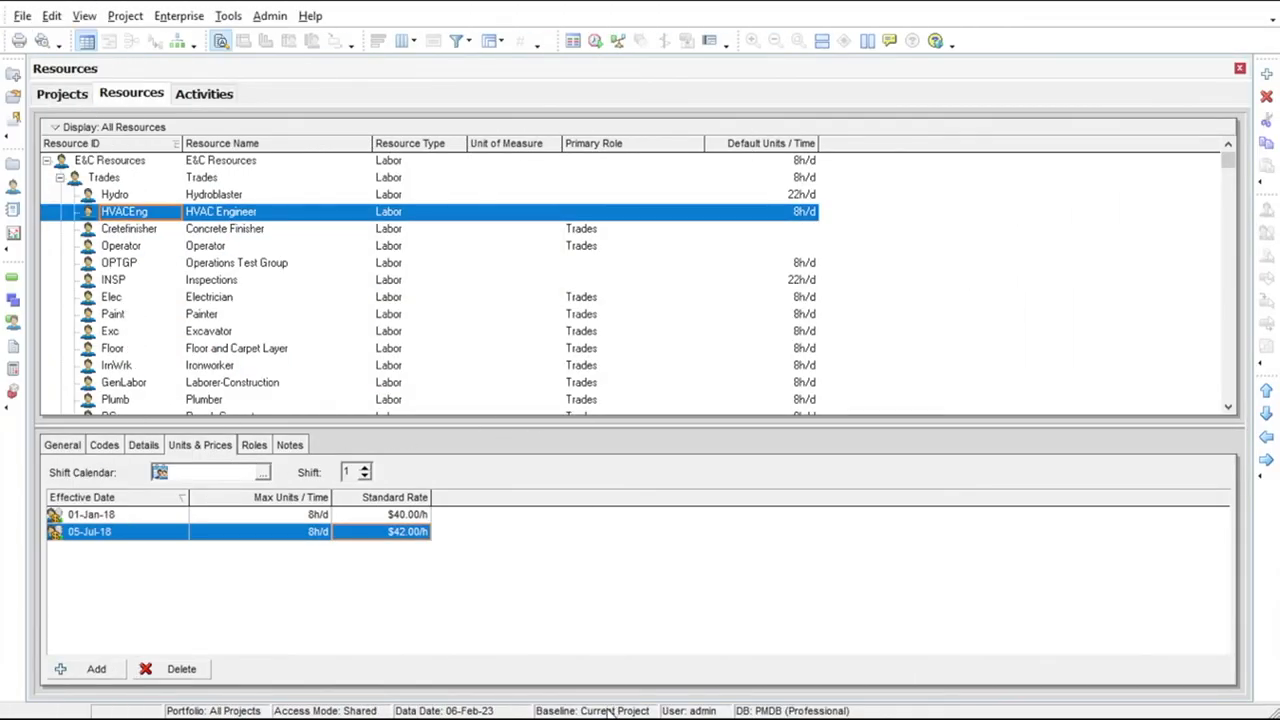
mouse_move(1014, 362)
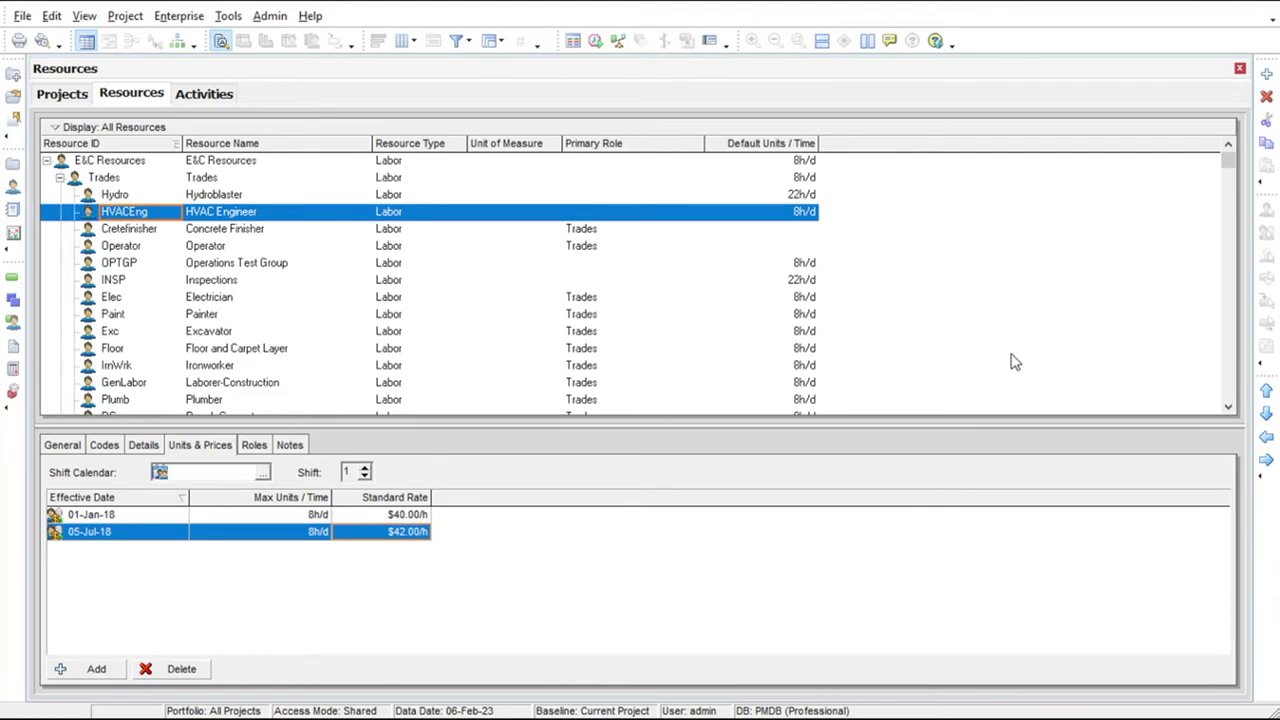
Step: Add a resource under Trades with ID Foreman and name Site Foreman
click(104, 177)
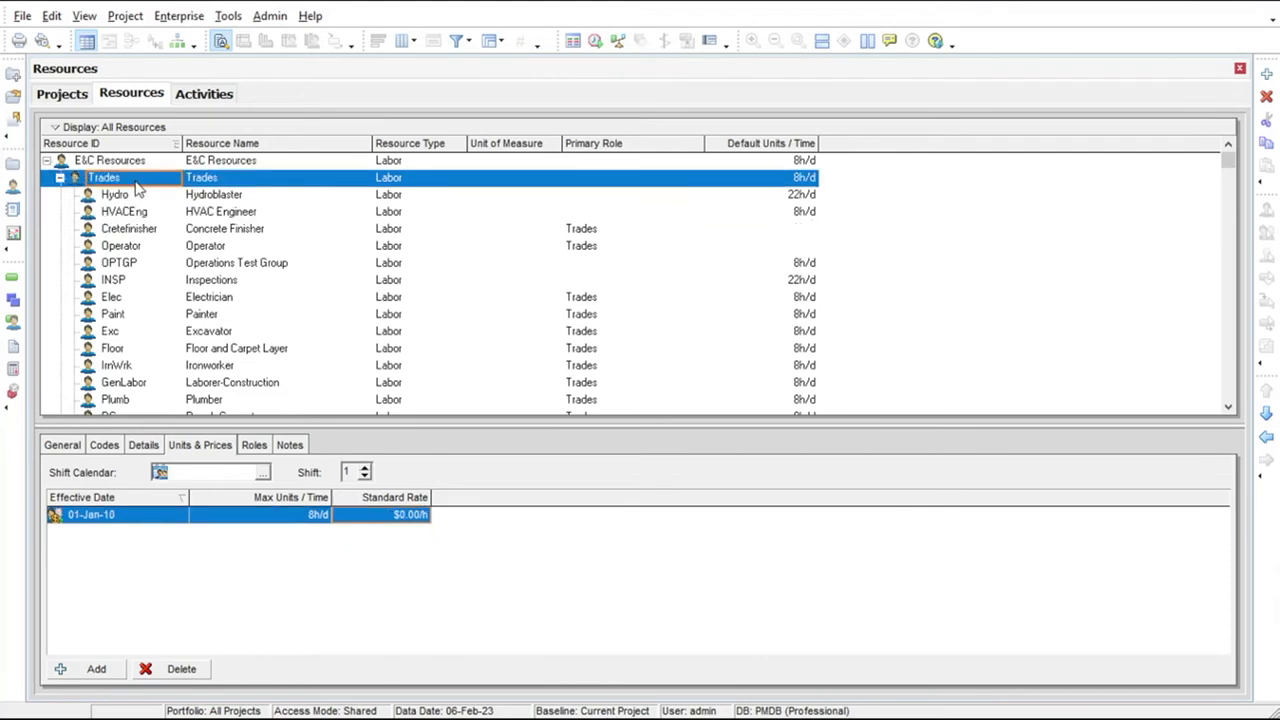
click(95, 669)
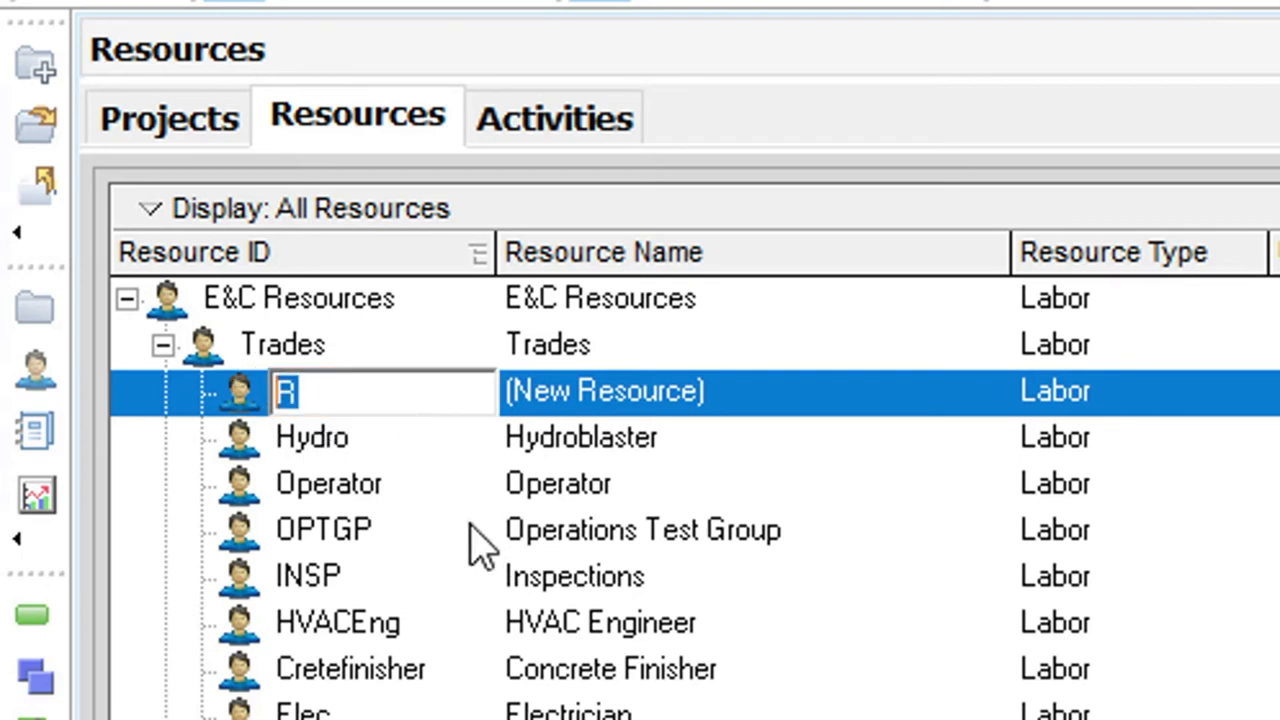
text(Foreman)
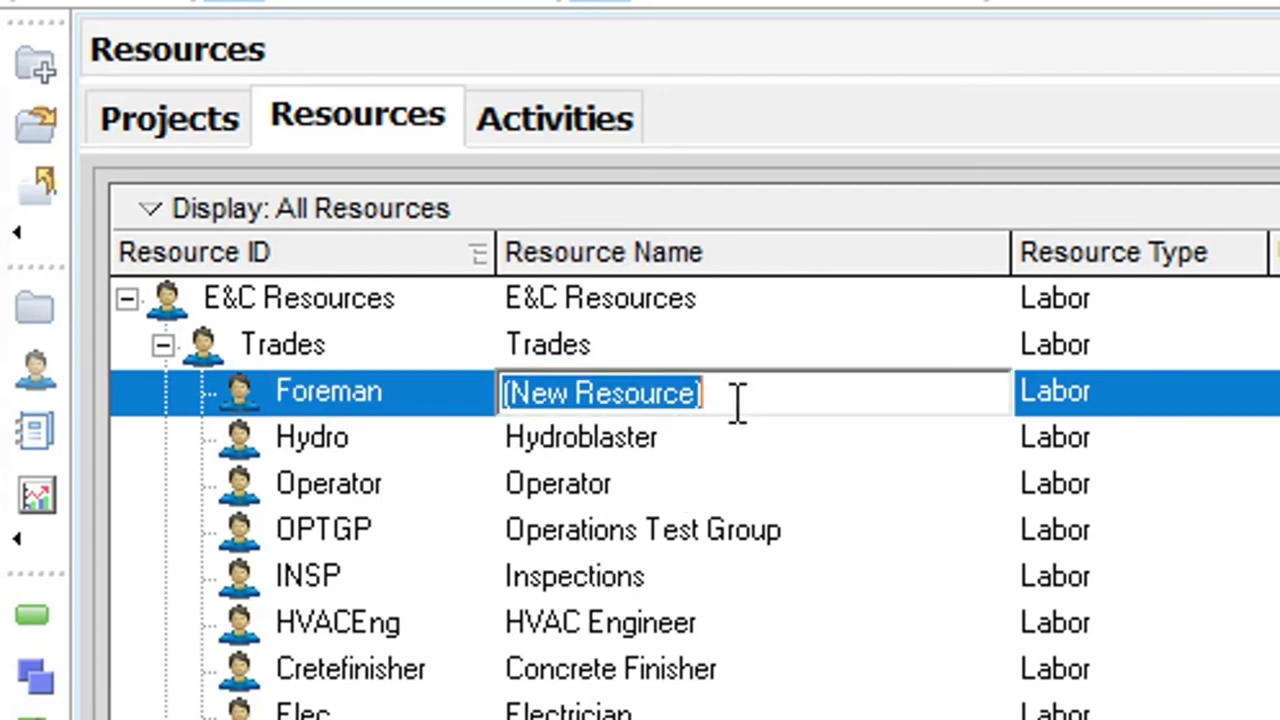
text(Site)
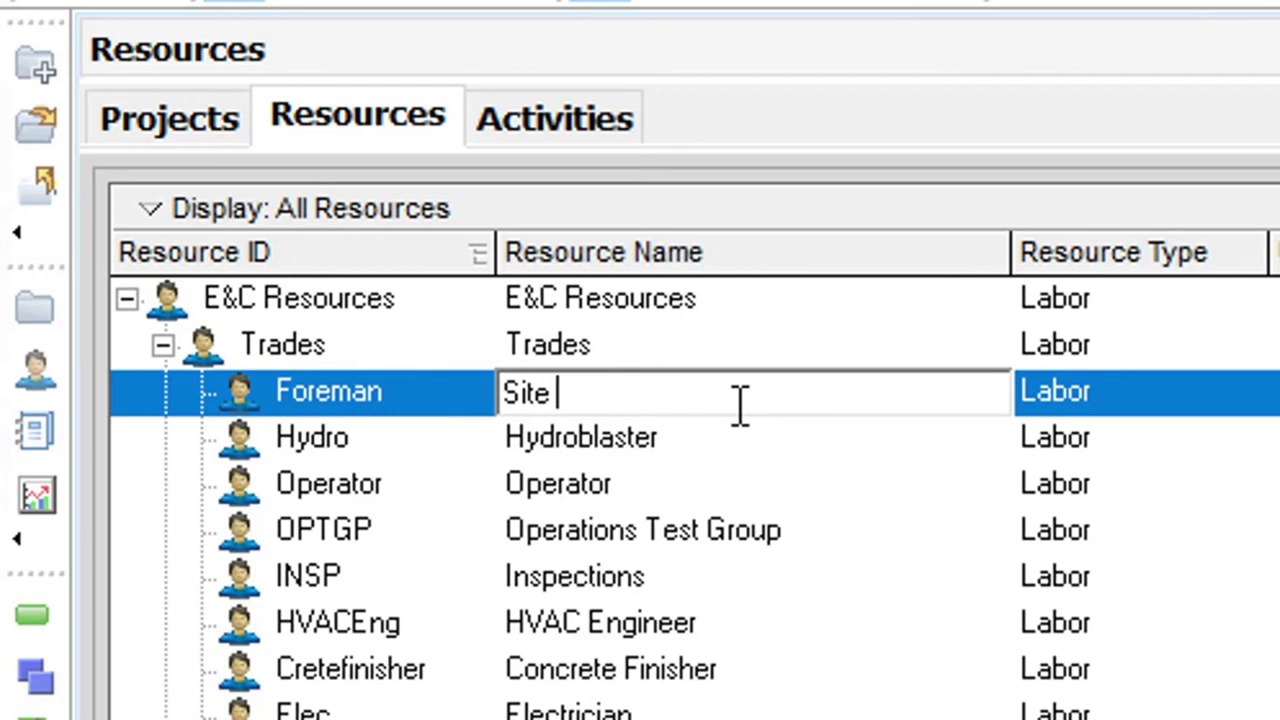
text(Foreman)
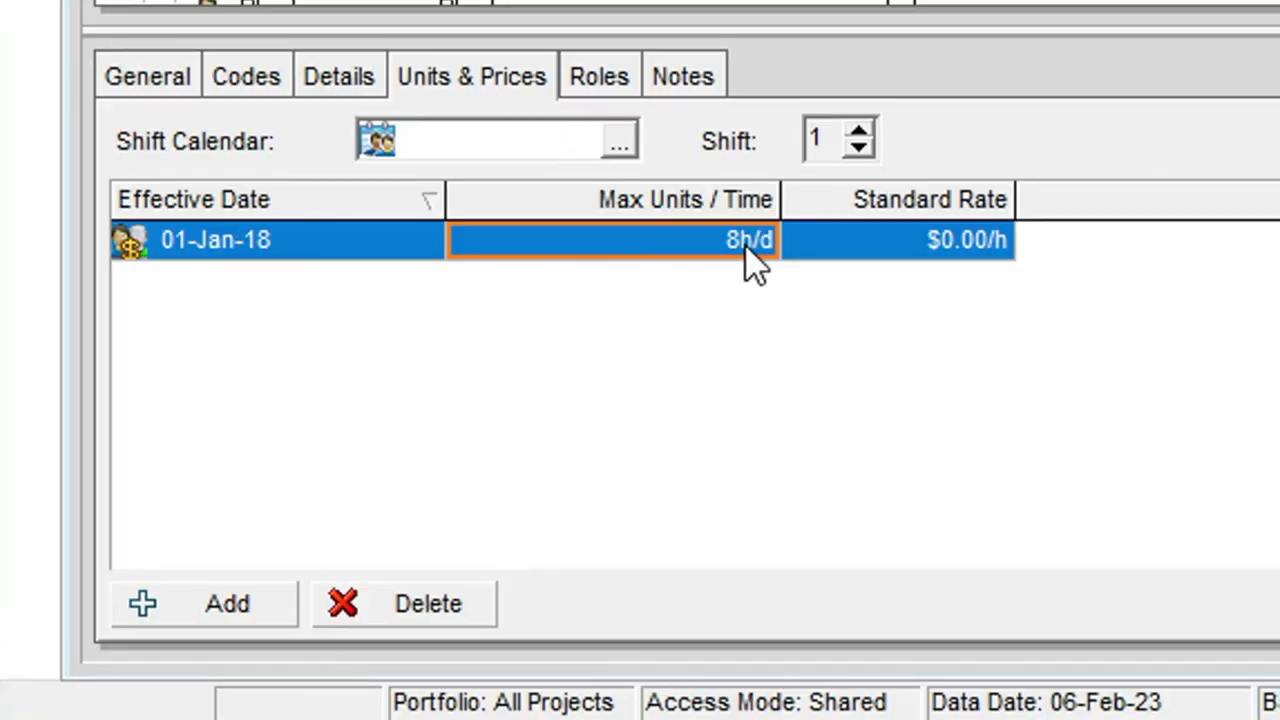
mouse_move(790, 315)
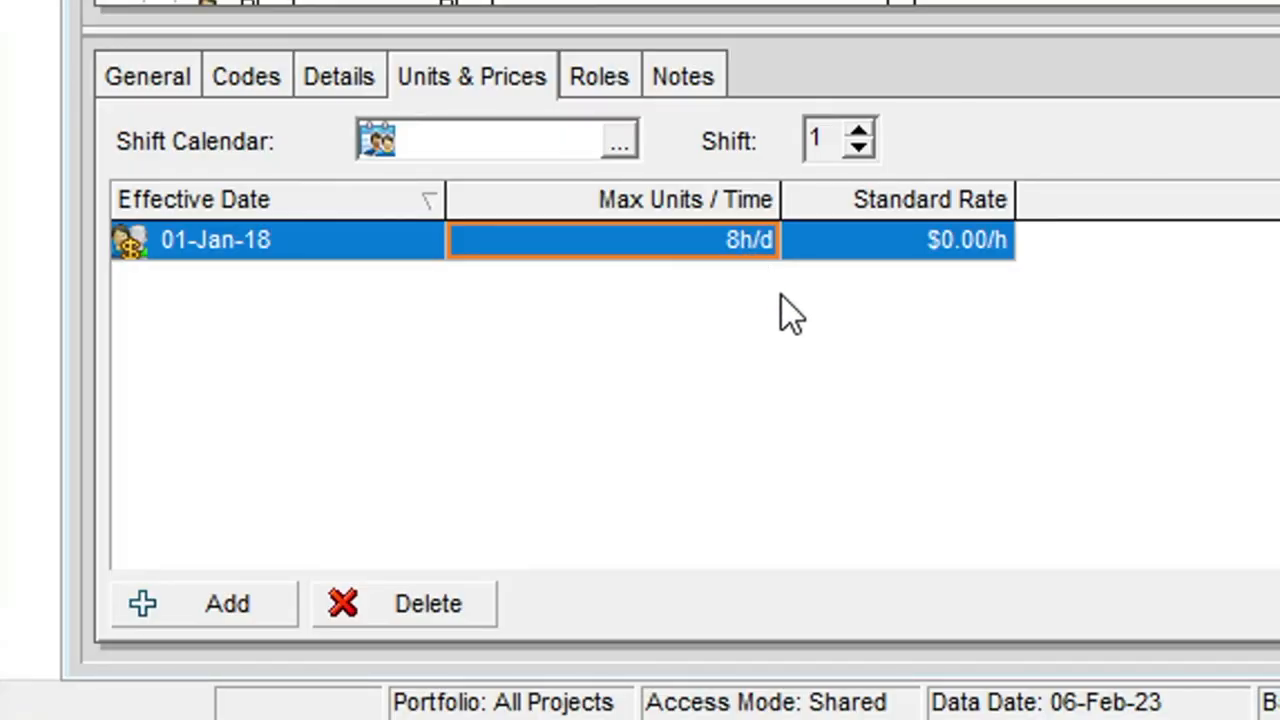
Step: Change the Foreman's 01-Jan-18 standard rate to $55.00/h and view its Details
click(897, 240)
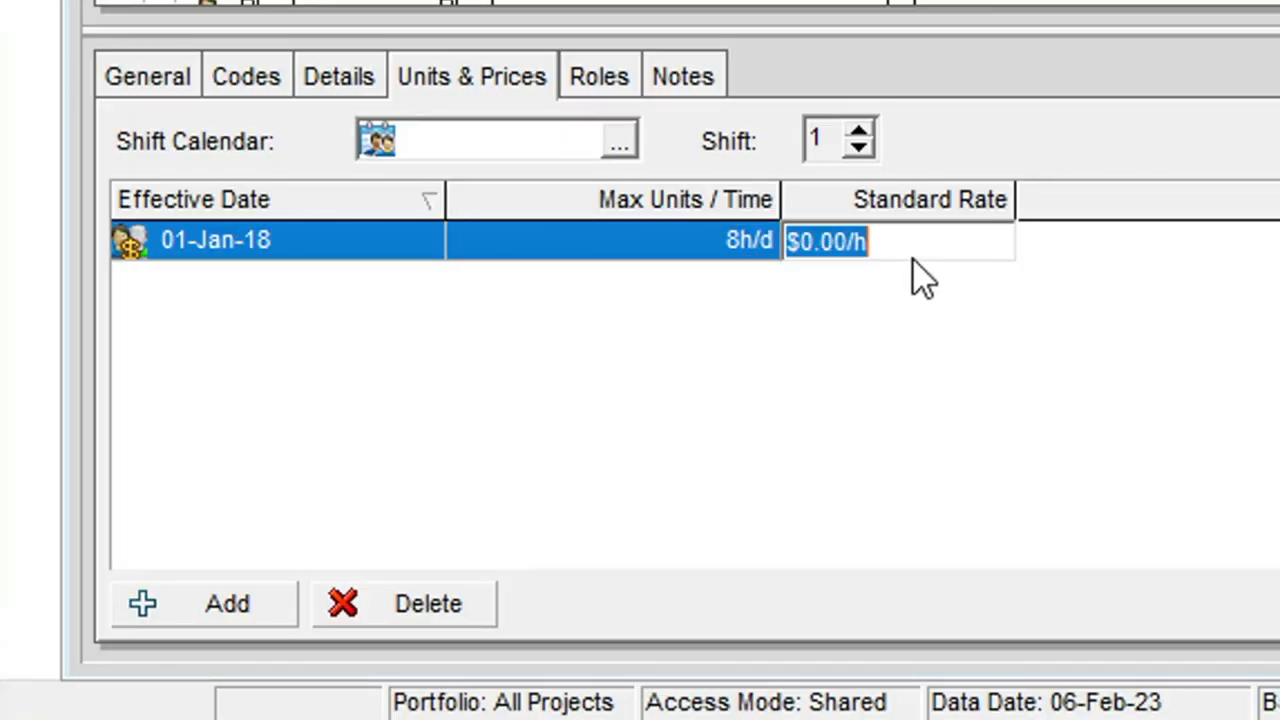
text(55.00)
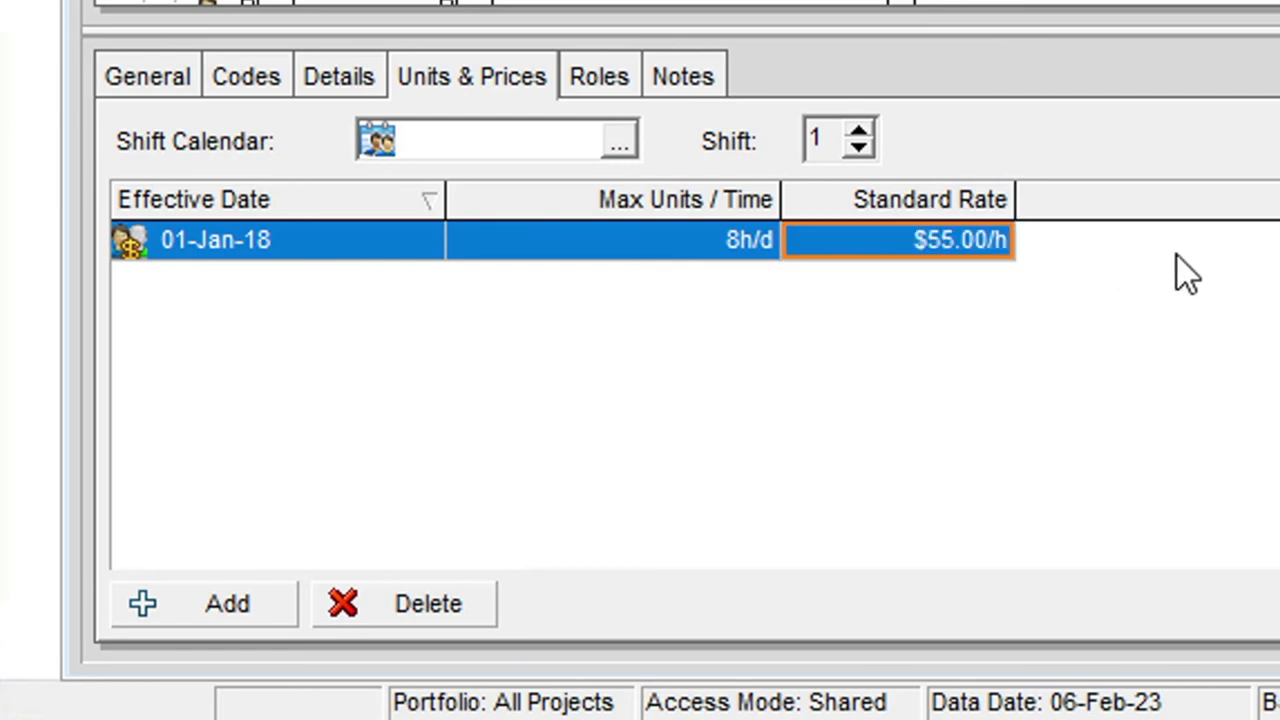
mouse_move(620, 160)
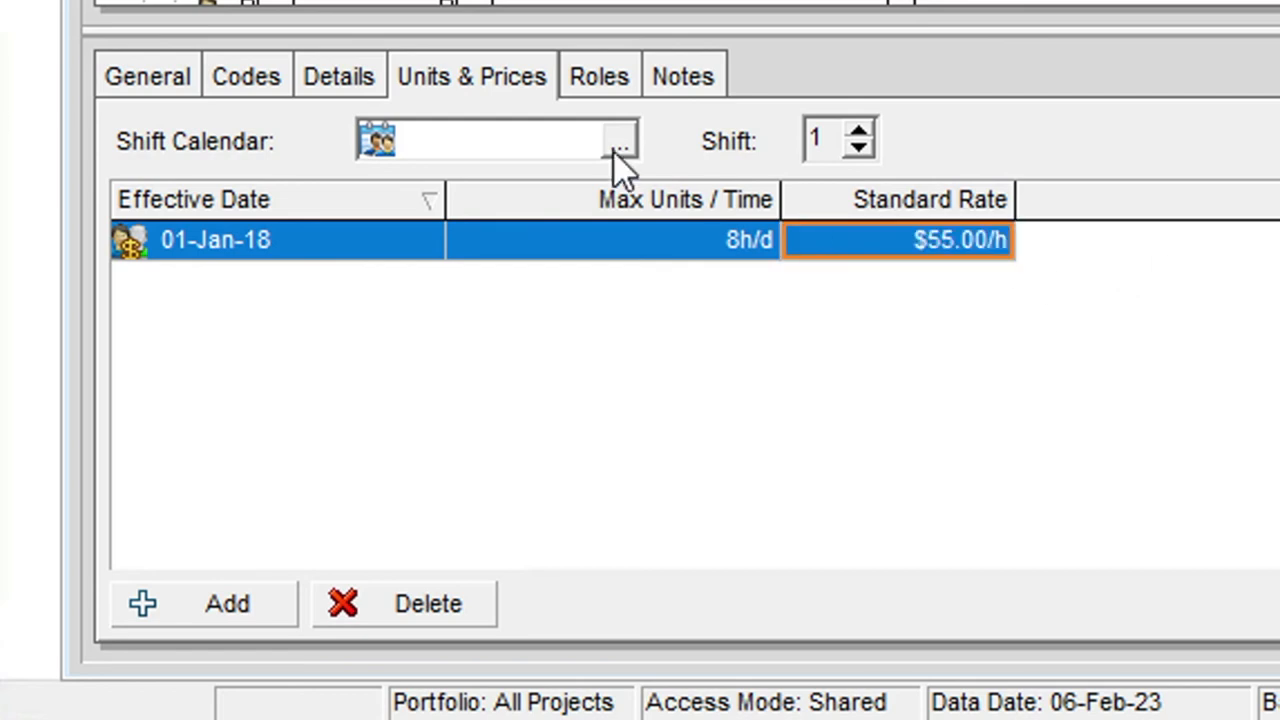
click(338, 75)
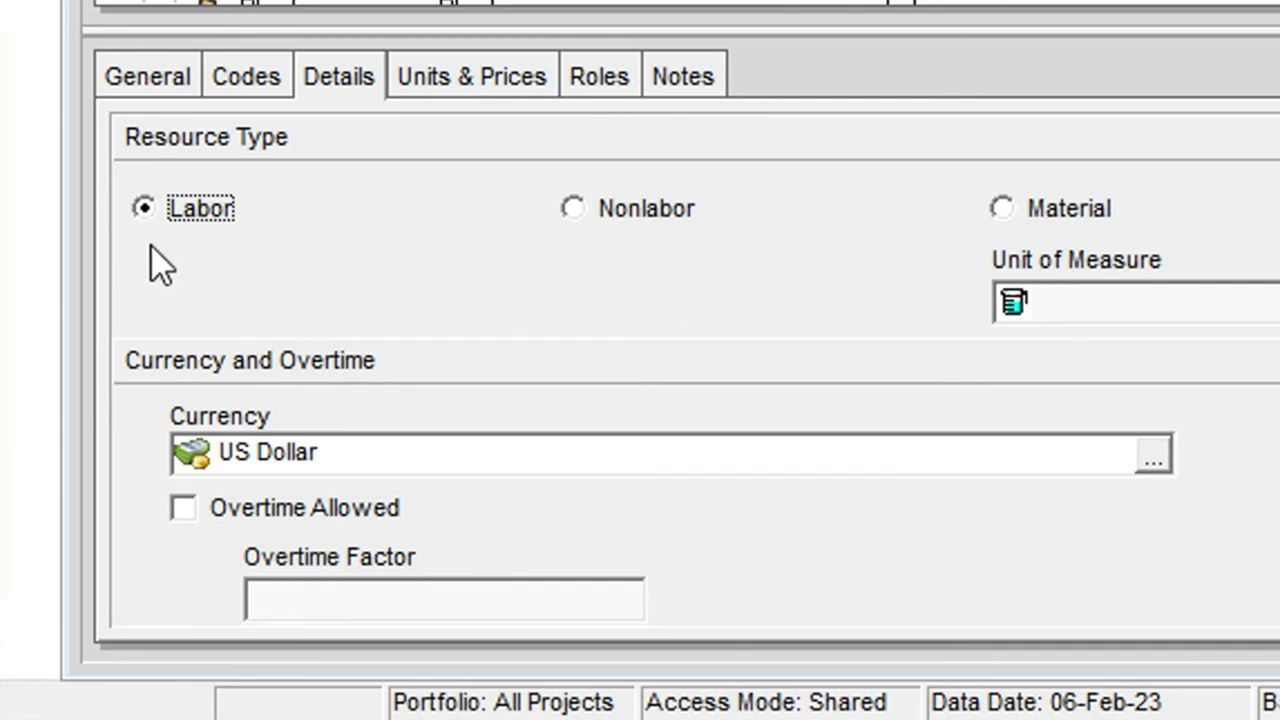